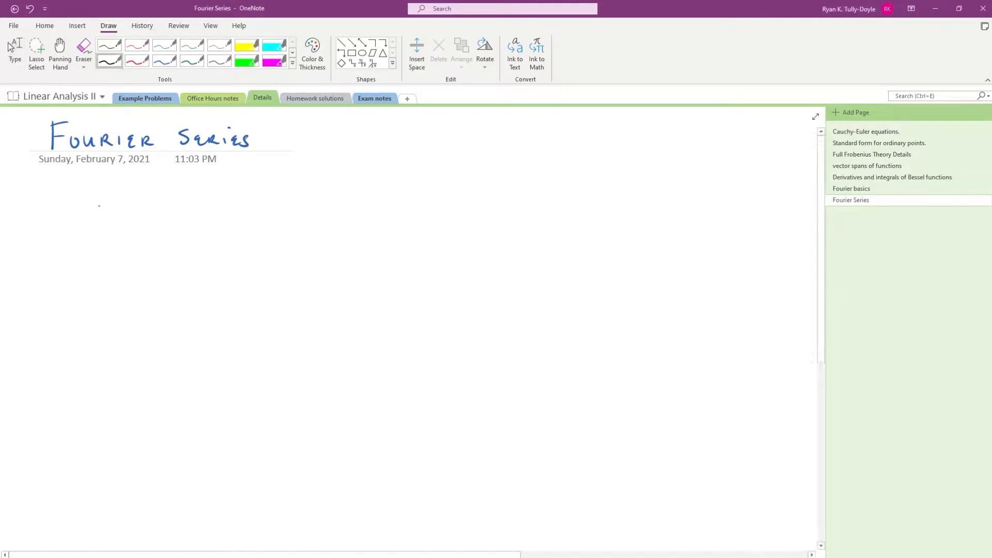
# Step: Handwrite "If f(t) = Σ c_n e^{2πint}" as the Fourier series line
pyautogui.moveTo(92, 196); pyautogui.dragTo(177, 196)
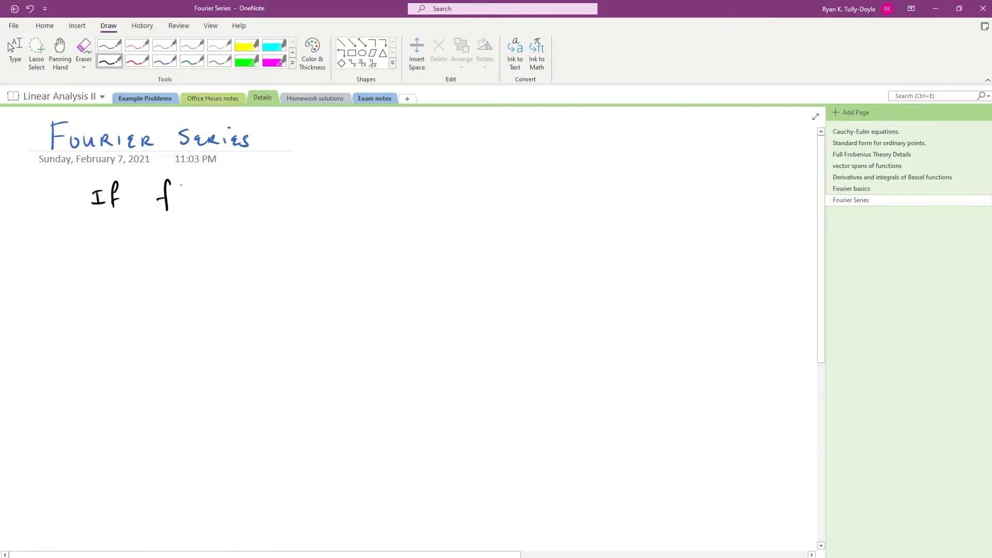
pyautogui.moveTo(158, 196); pyautogui.dragTo(272, 183)
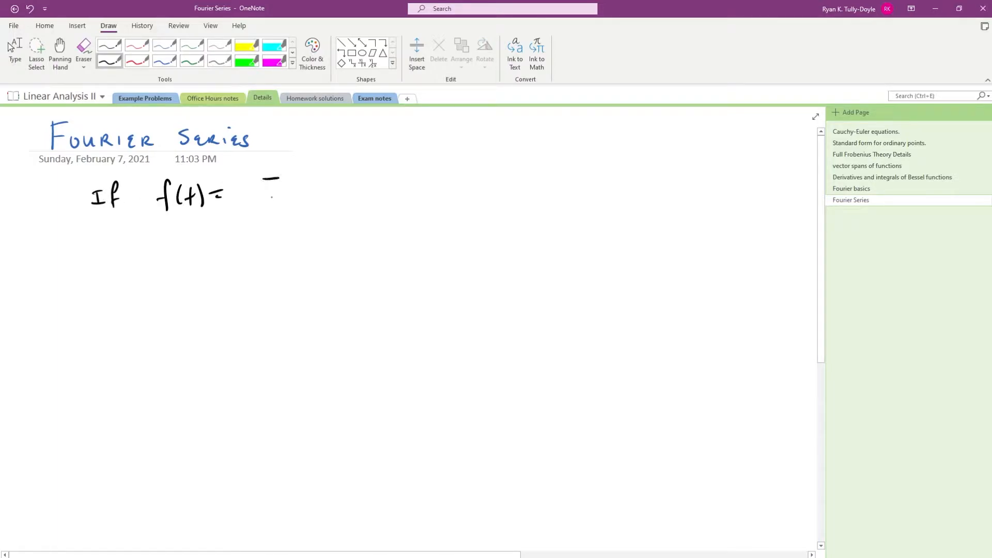
pyautogui.moveTo(272, 178); pyautogui.dragTo(262, 218)
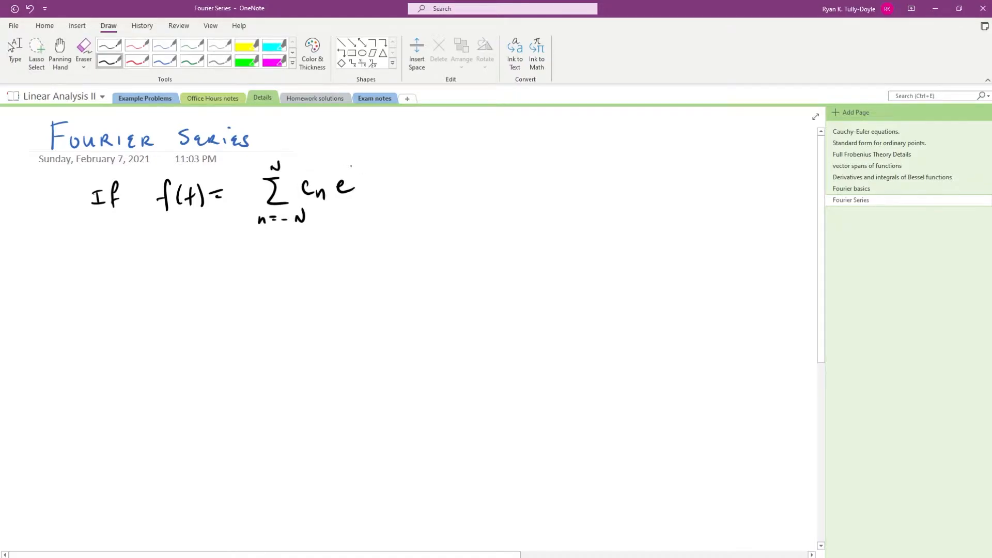
pyautogui.moveTo(352, 164); pyautogui.dragTo(389, 155)
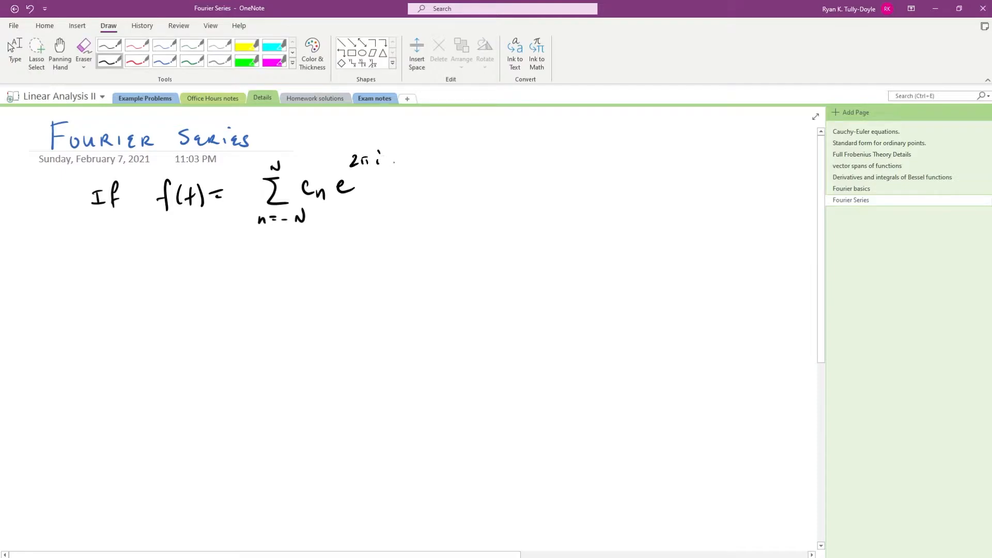
pyautogui.moveTo(380, 158); pyautogui.dragTo(408, 161)
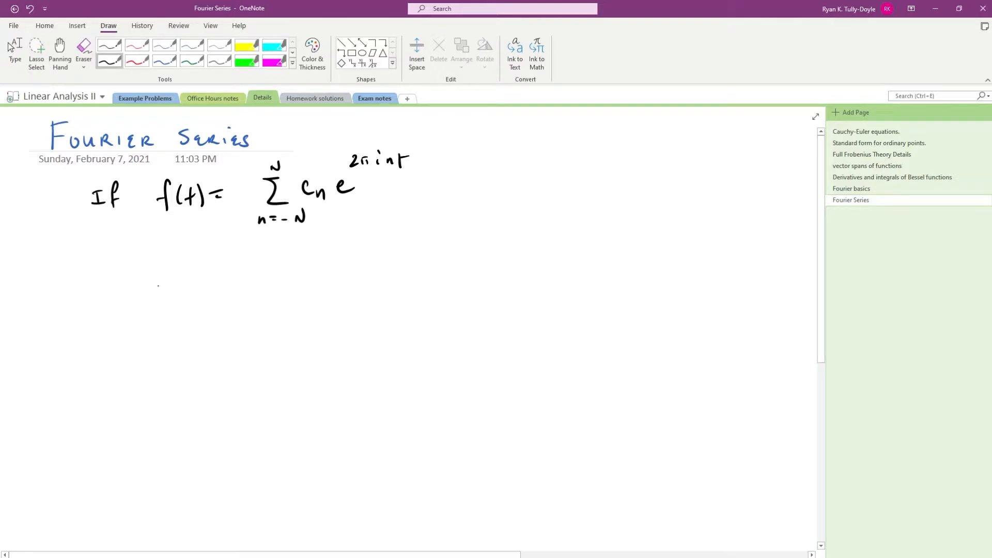
# Step: Handwrite "then c_n = ∫₀¹ f(t) e^{−2πint} dt" as the coefficient formula
pyautogui.moveTo(143, 288); pyautogui.dragTo(196, 281)
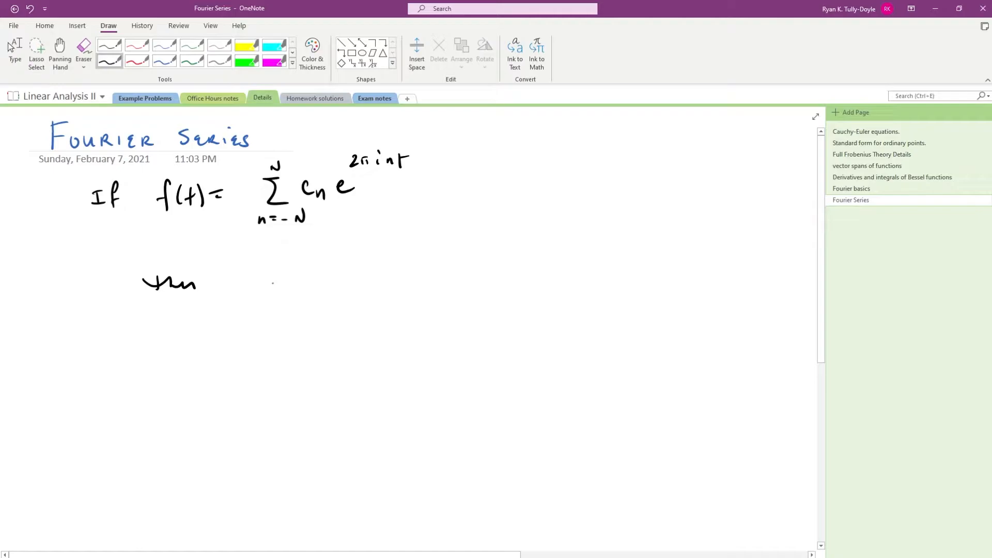
pyautogui.moveTo(265, 285); pyautogui.dragTo(316, 285)
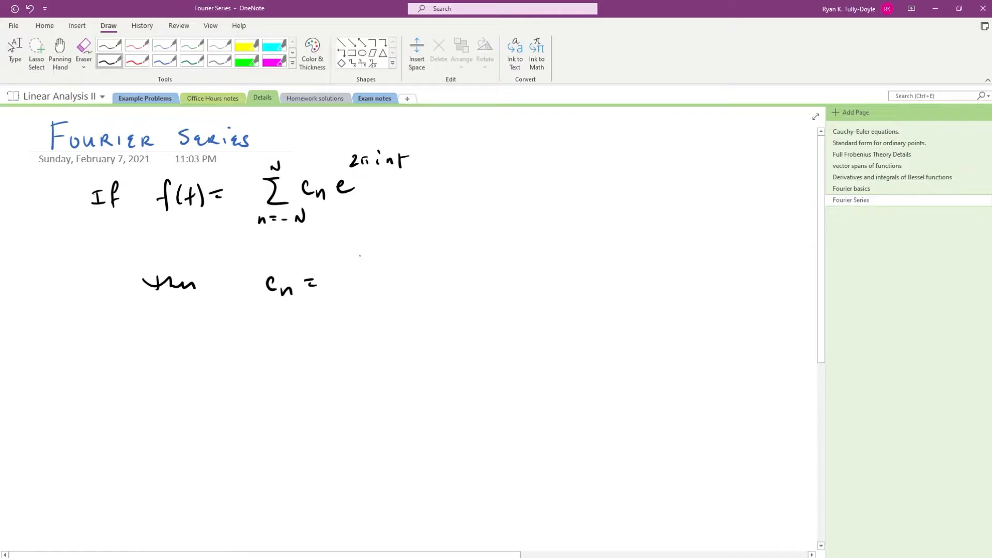
pyautogui.moveTo(364, 240); pyautogui.dragTo(378, 316)
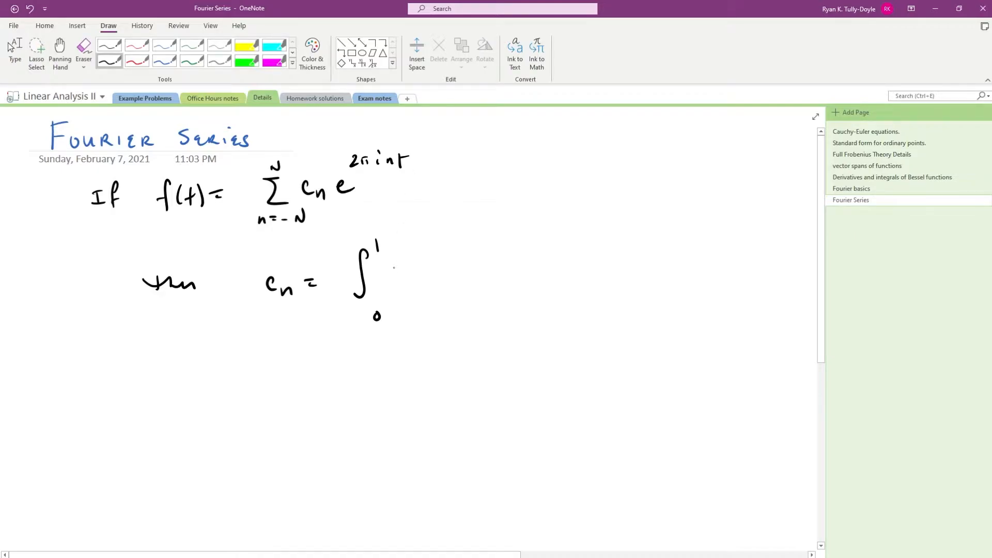
pyautogui.moveTo(389, 282); pyautogui.dragTo(436, 285)
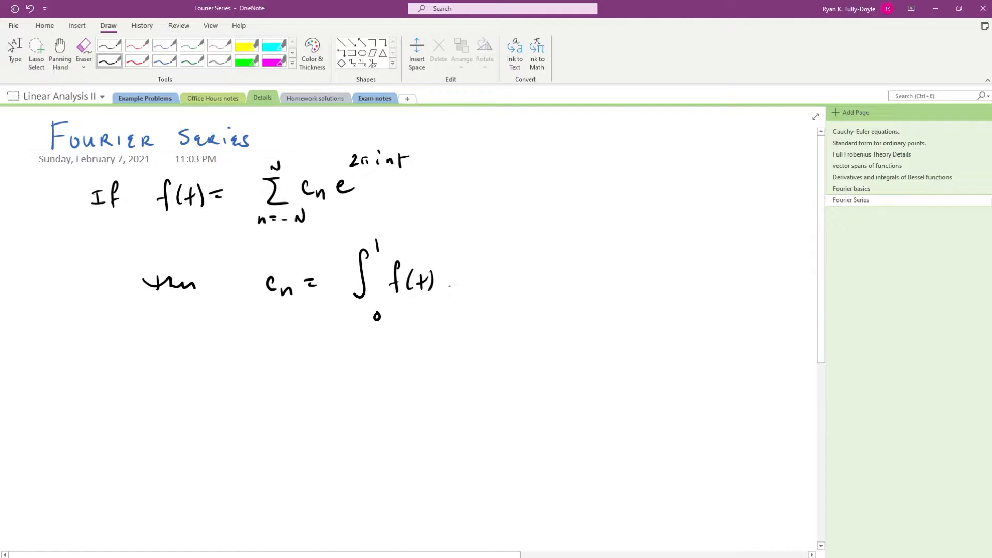
pyautogui.moveTo(443, 284); pyautogui.dragTo(500, 259)
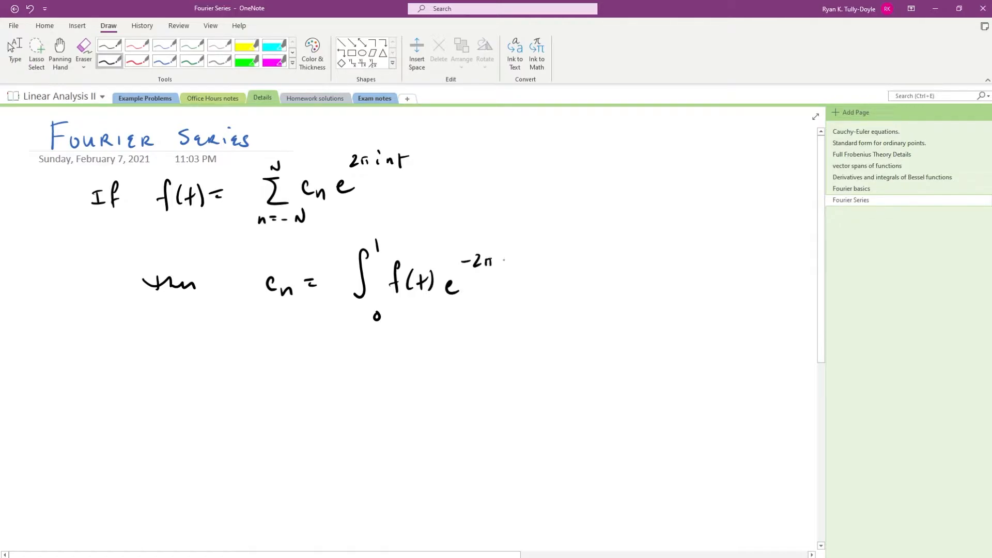
pyautogui.moveTo(494, 259); pyautogui.dragTo(538, 265)
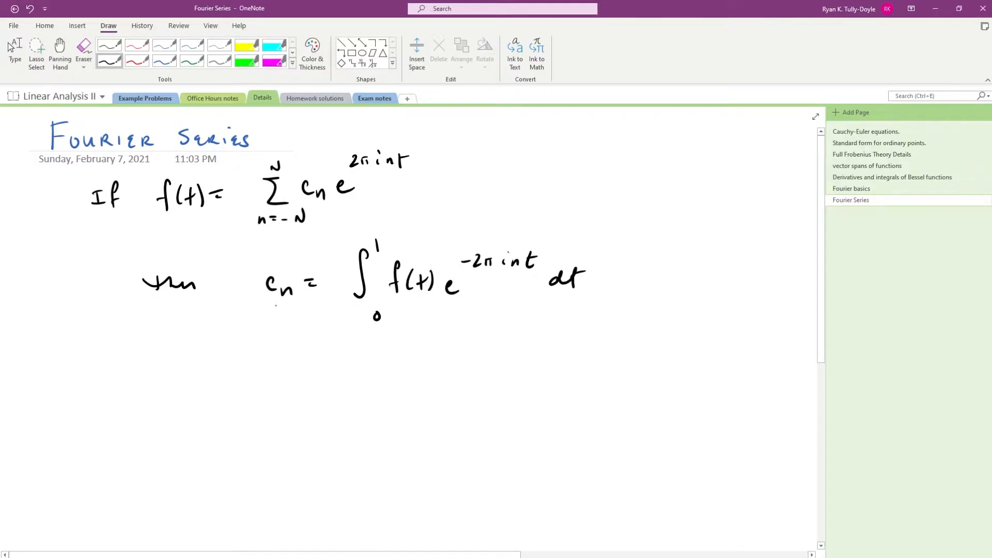
# Step: Handwrite f̂(n) = nth Fourier coefficient and rule a line under the definitions
pyautogui.moveTo(228, 354); pyautogui.dragTo(237, 392)
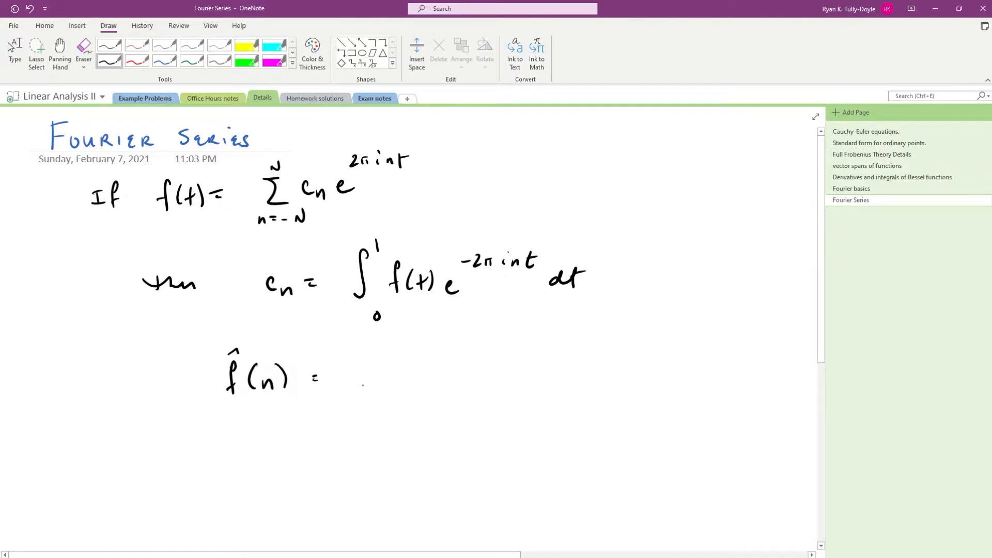
pyautogui.moveTo(351, 376); pyautogui.dragTo(443, 377)
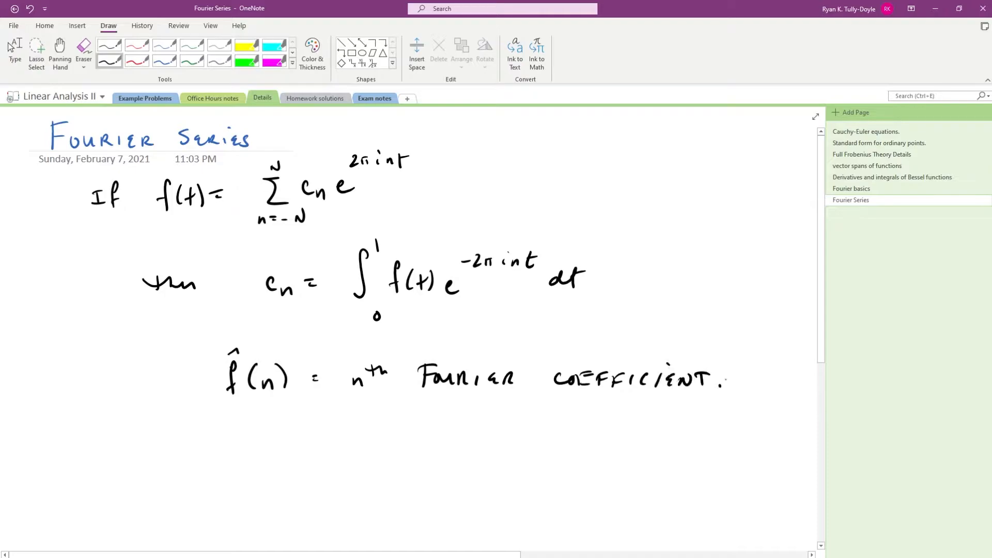
pyautogui.moveTo(145, 423); pyautogui.dragTo(726, 418)
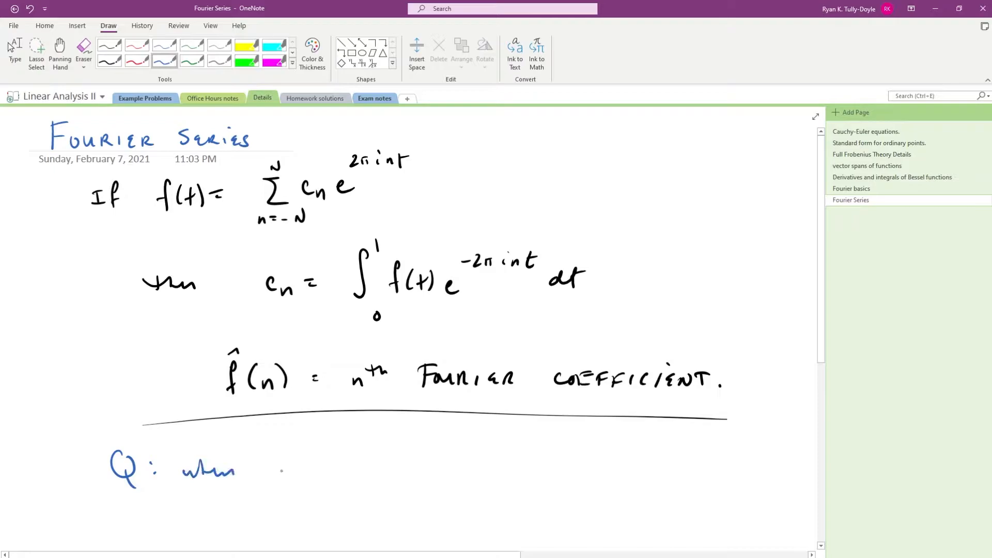
# Step: Handwrite "Q: when can we do this?" in blue below the rule
pyautogui.moveTo(259, 471); pyautogui.dragTo(358, 474)
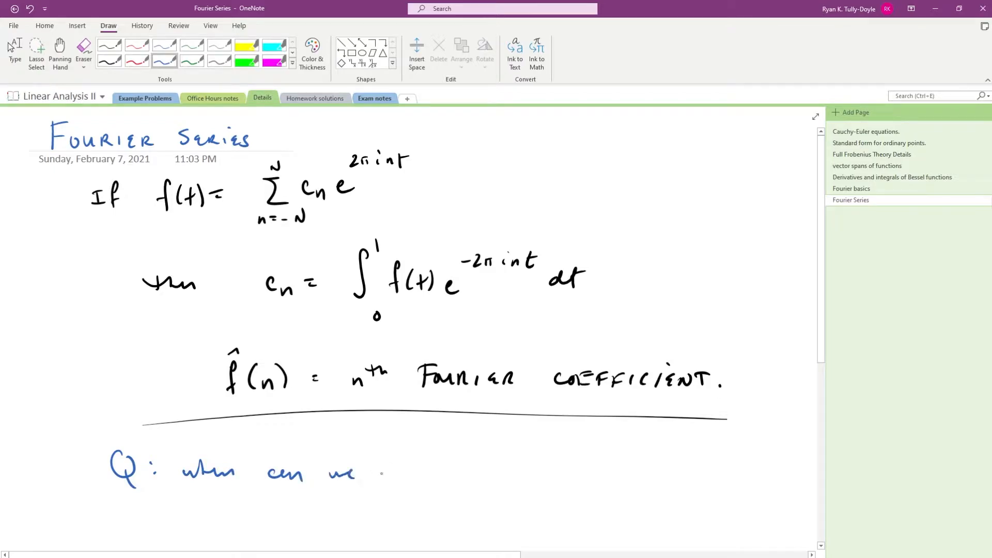
pyautogui.moveTo(373, 471); pyautogui.dragTo(471, 471)
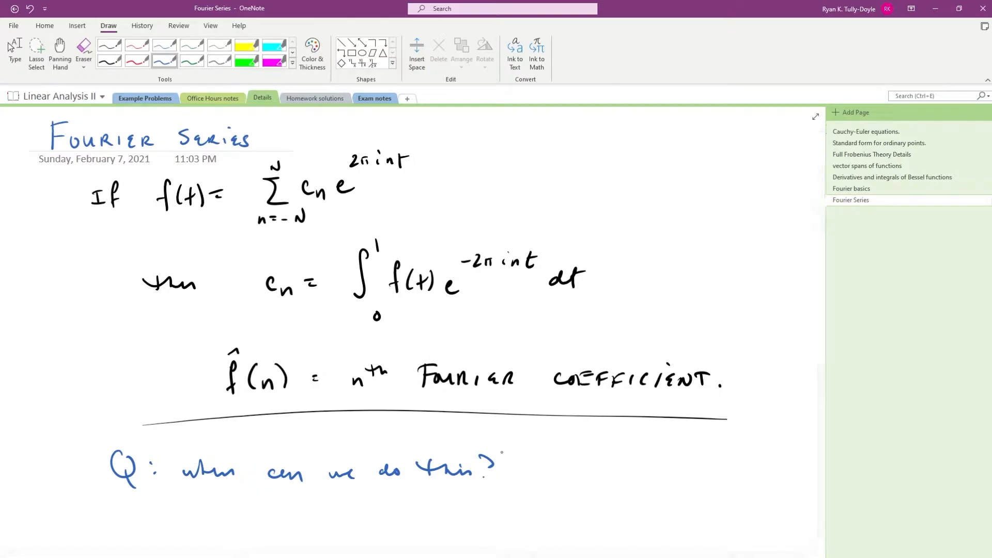
# Step: Handwrite f(t) = Σ from −∞ to ∞ of c_n e^{2πint} below the question
pyautogui.scroll(-3)
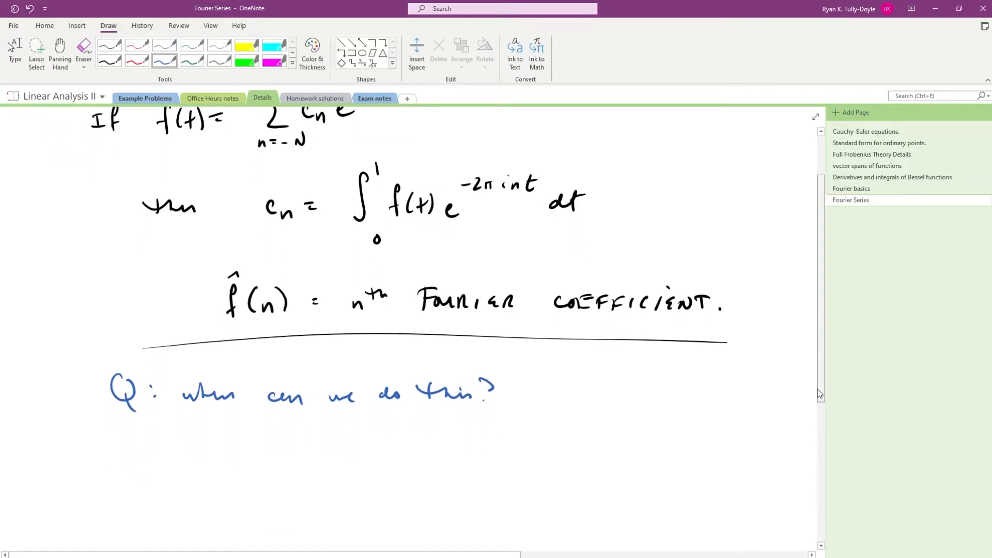
pyautogui.scroll(-3)
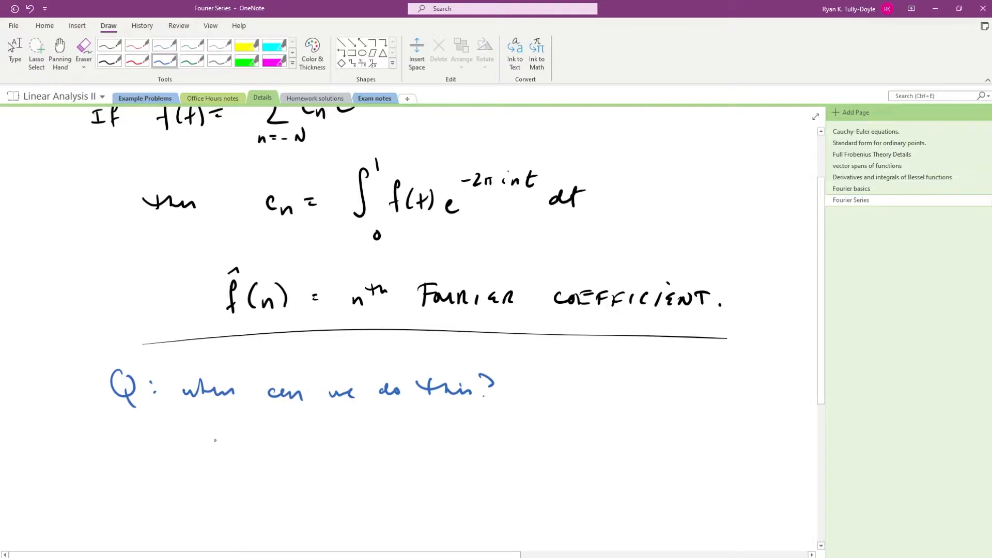
pyautogui.moveTo(203, 449); pyautogui.dragTo(281, 452)
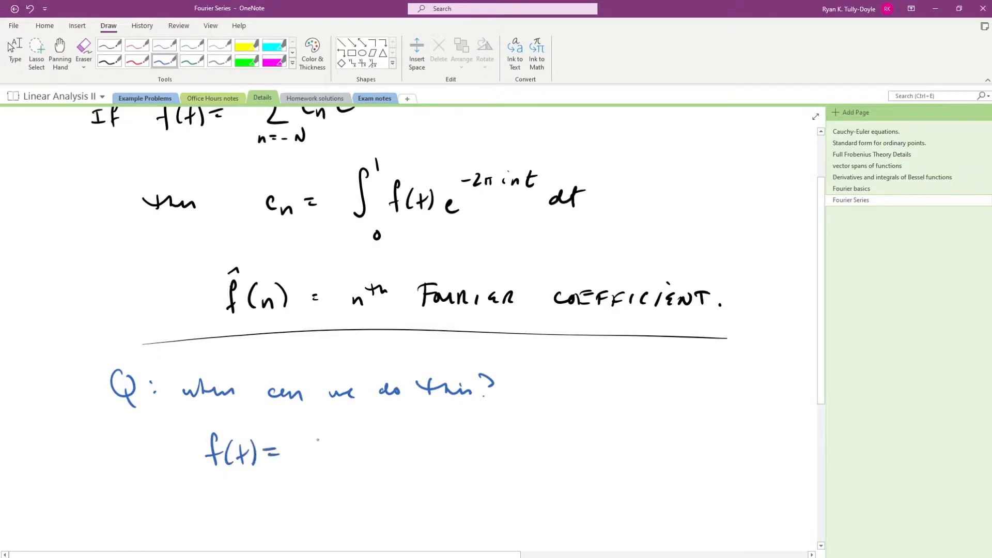
pyautogui.moveTo(323, 436); pyautogui.dragTo(342, 481)
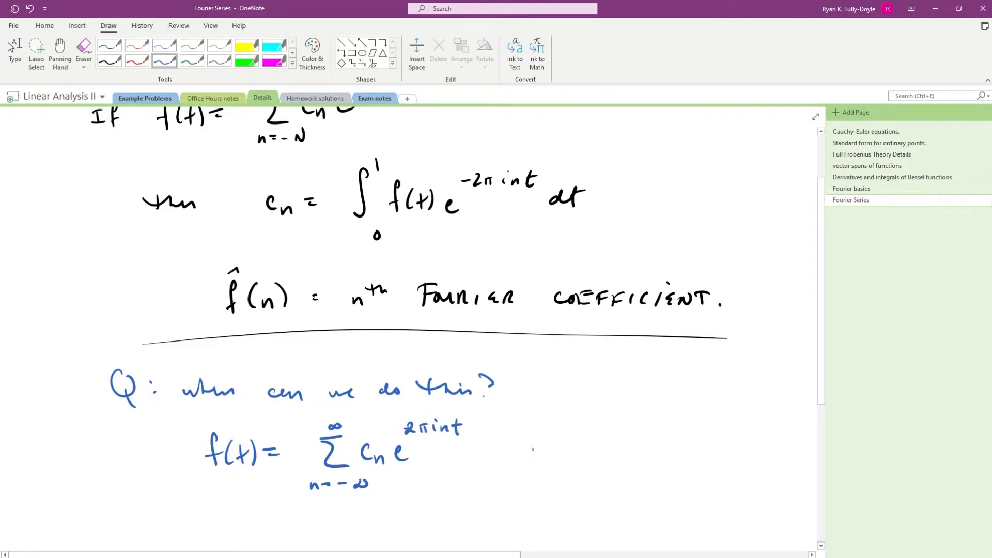
# Step: Handwrite the note "when does infinite Fourier series make sense?" beside it
pyautogui.moveTo(516, 456); pyautogui.dragTo(569, 456)
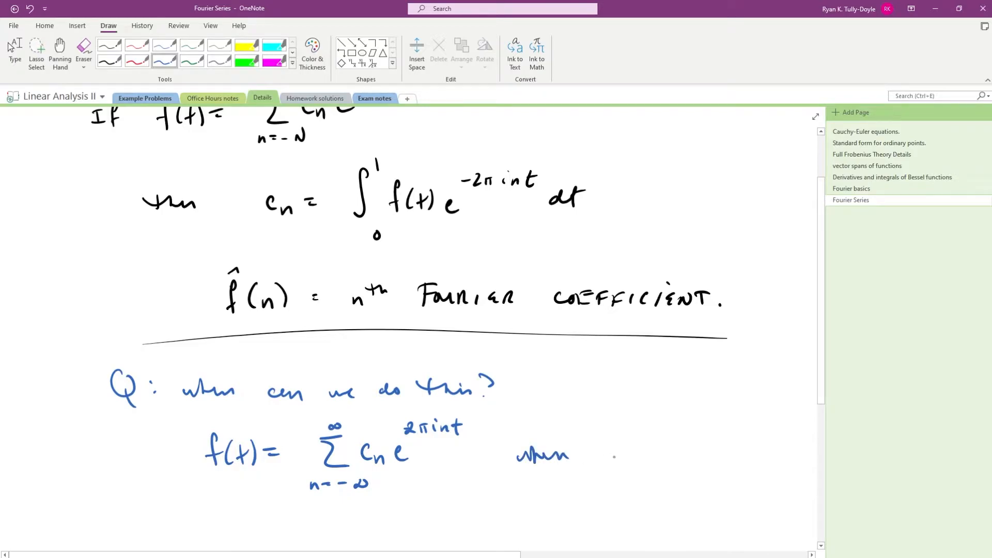
pyautogui.moveTo(588, 454); pyautogui.dragTo(683, 454)
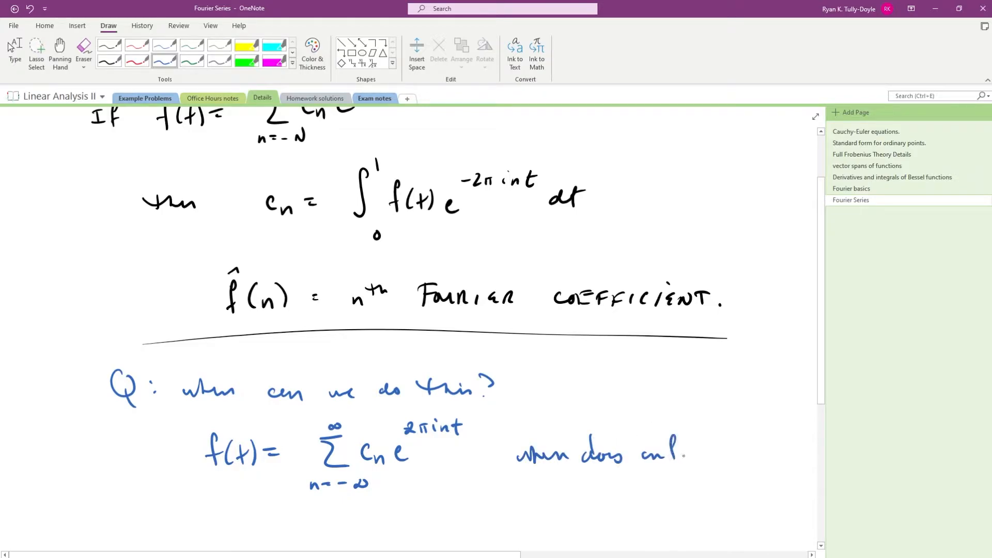
pyautogui.moveTo(658, 452); pyautogui.dragTo(715, 456)
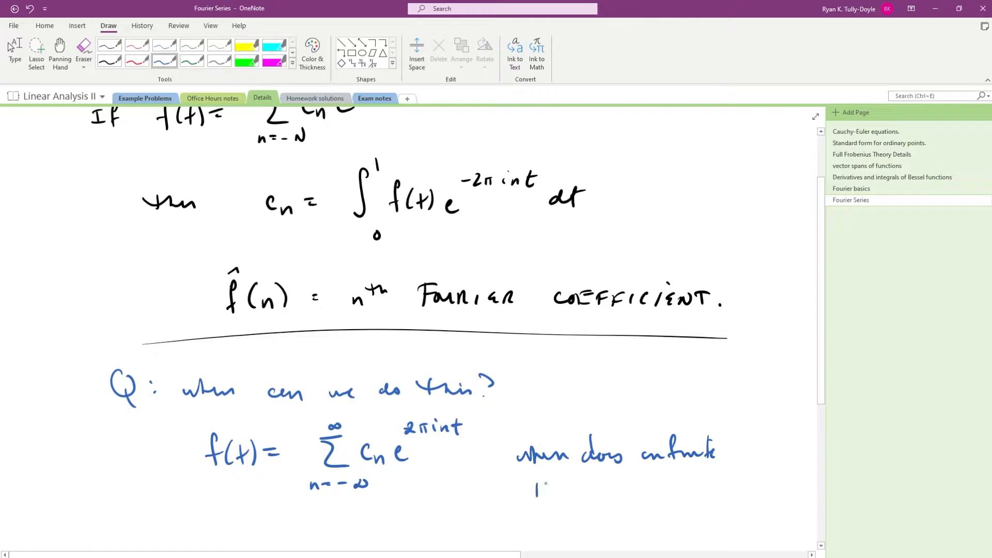
pyautogui.moveTo(527, 490); pyautogui.dragTo(620, 491)
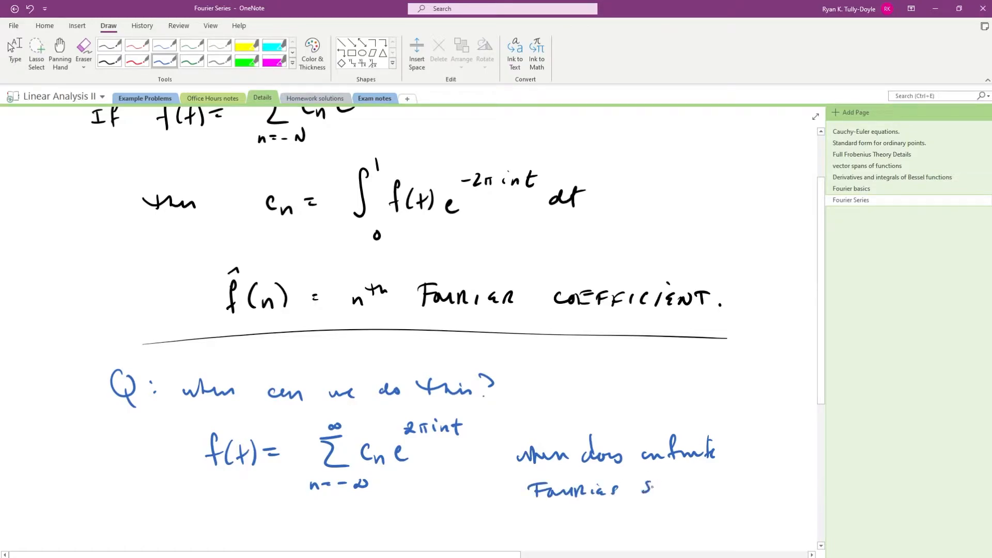
pyautogui.moveTo(639, 494); pyautogui.dragTo(715, 490)
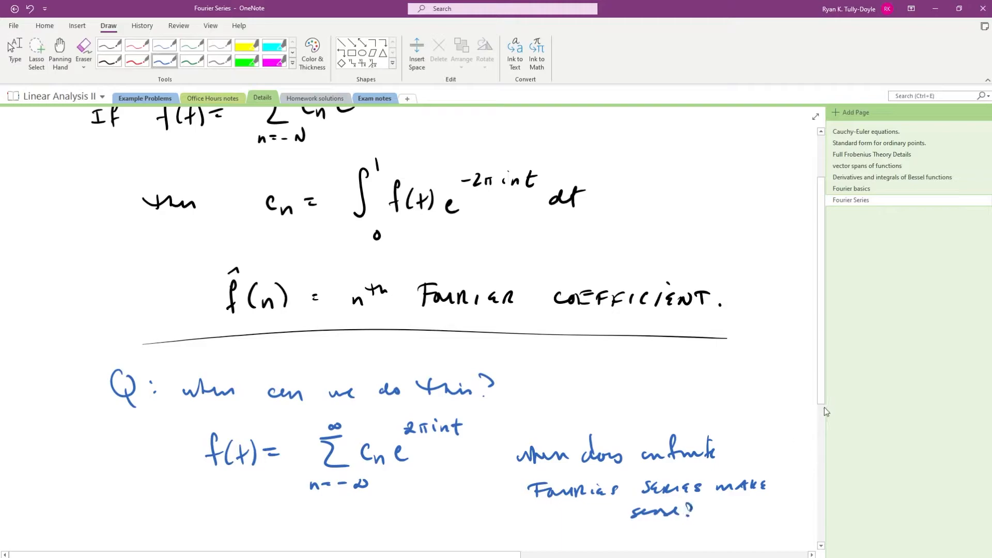
# Step: Handwrite the second question "Q: what can we do with f̂?" further down the page
pyautogui.scroll(-3)
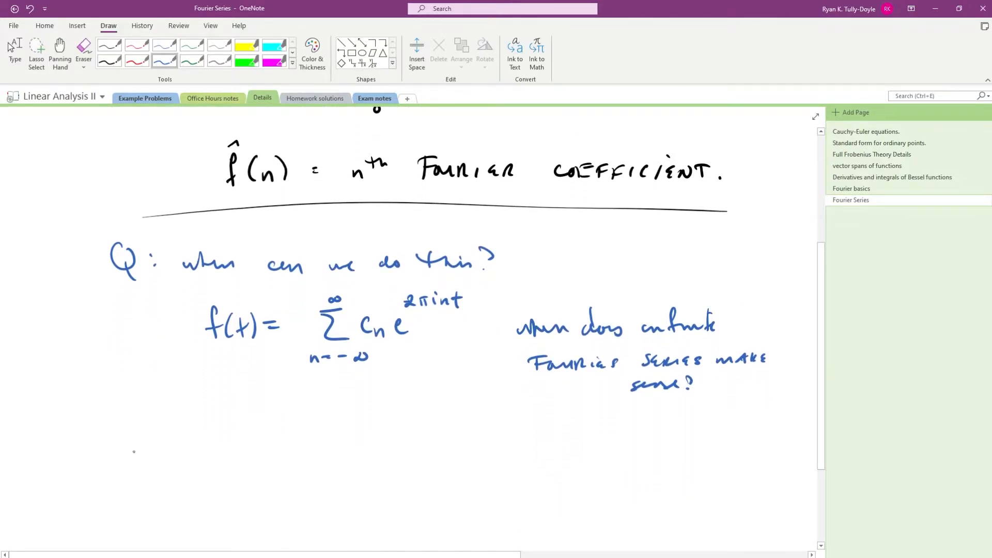
pyautogui.moveTo(118, 456); pyautogui.dragTo(164, 480)
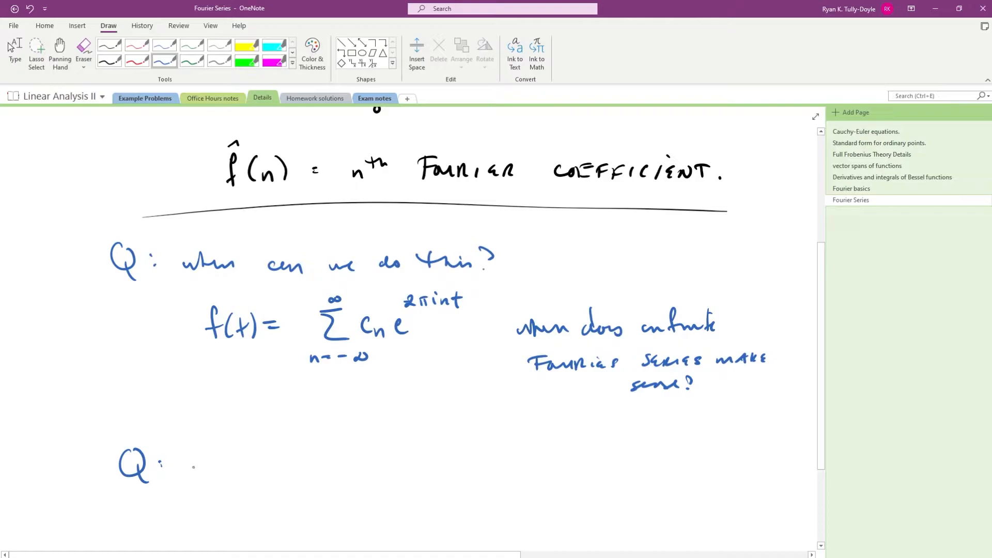
pyautogui.moveTo(180, 465); pyautogui.dragTo(209, 468)
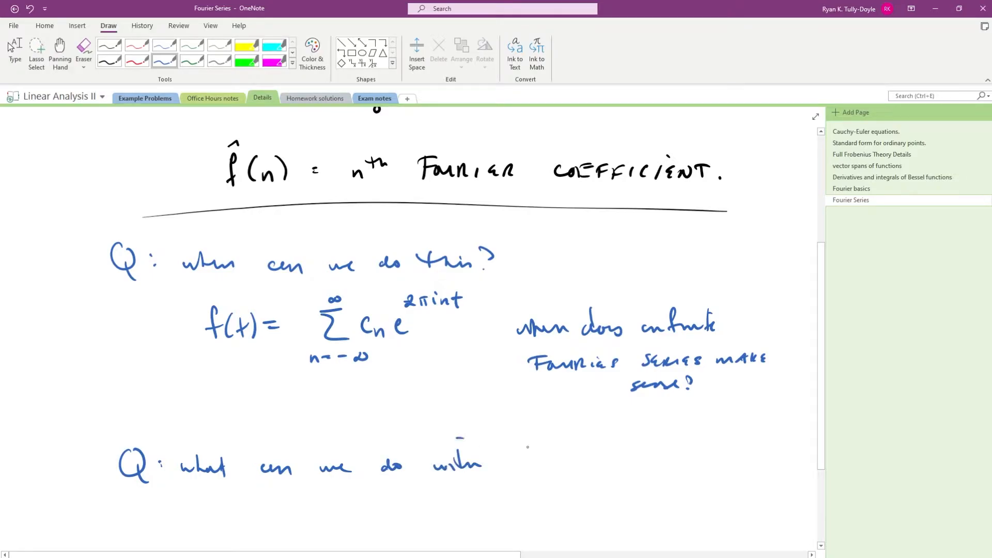
pyautogui.moveTo(519, 443); pyautogui.dragTo(563, 468)
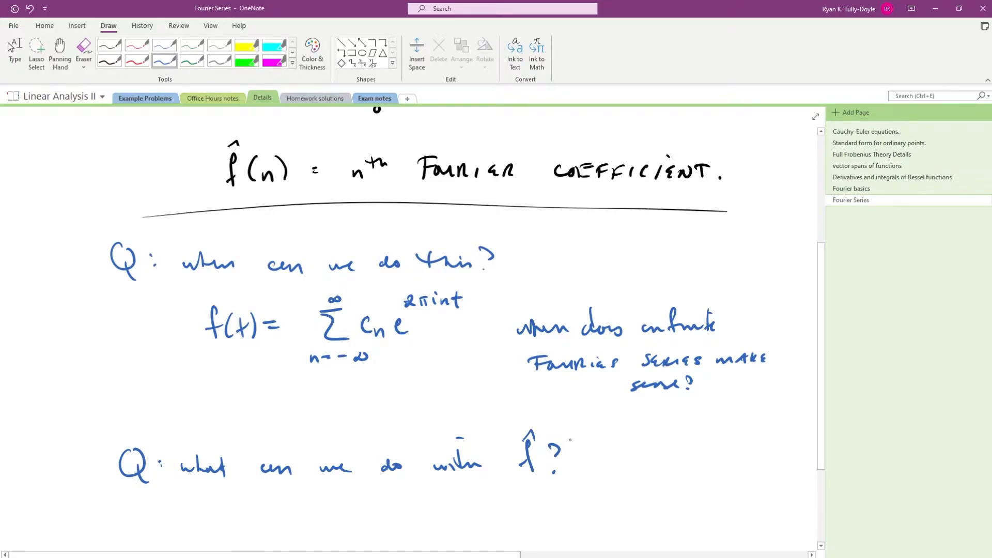
pyautogui.scroll(-3)
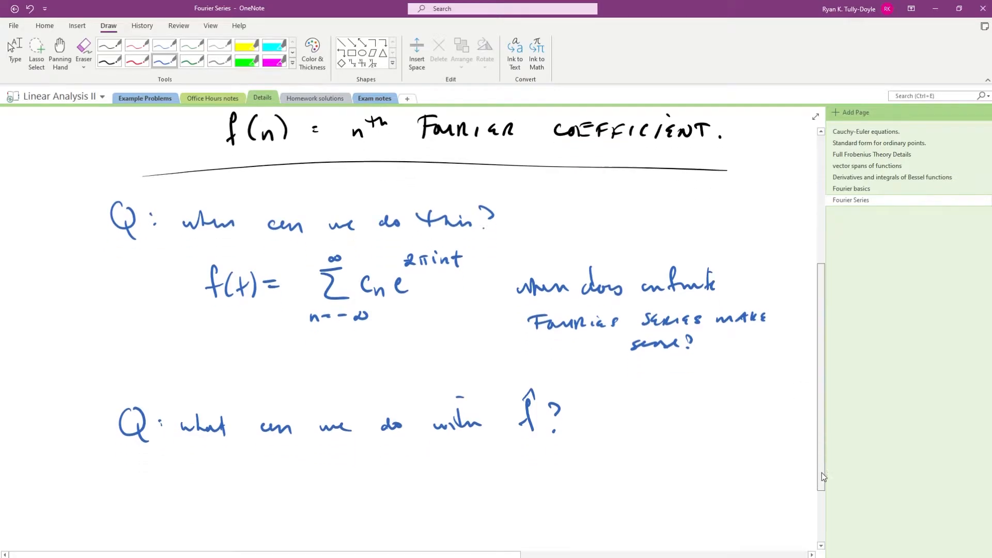
pyautogui.scroll(-3)
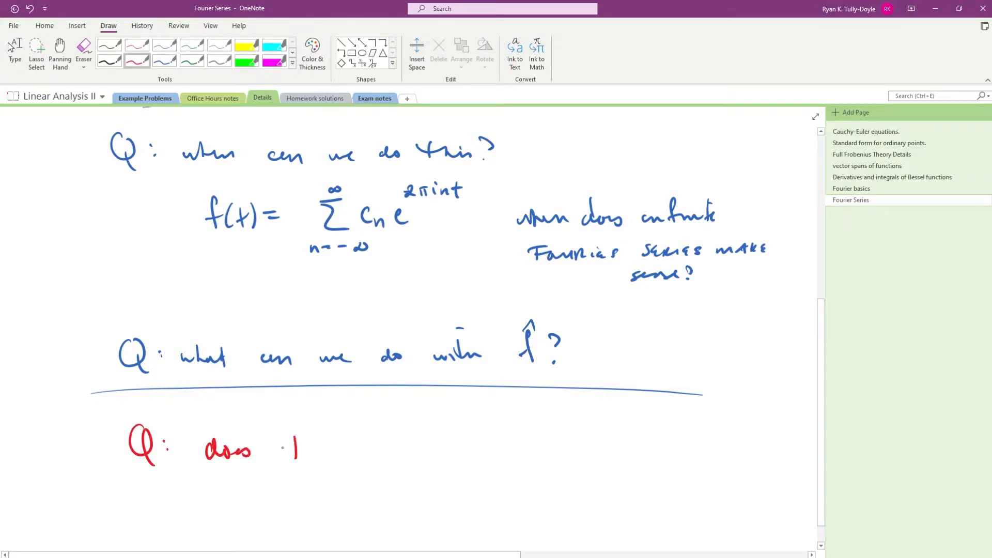
# Step: Handwrite "this really work?" in red to finish the question Q: does this really work?
pyautogui.moveTo(278, 449); pyautogui.dragTo(367, 449)
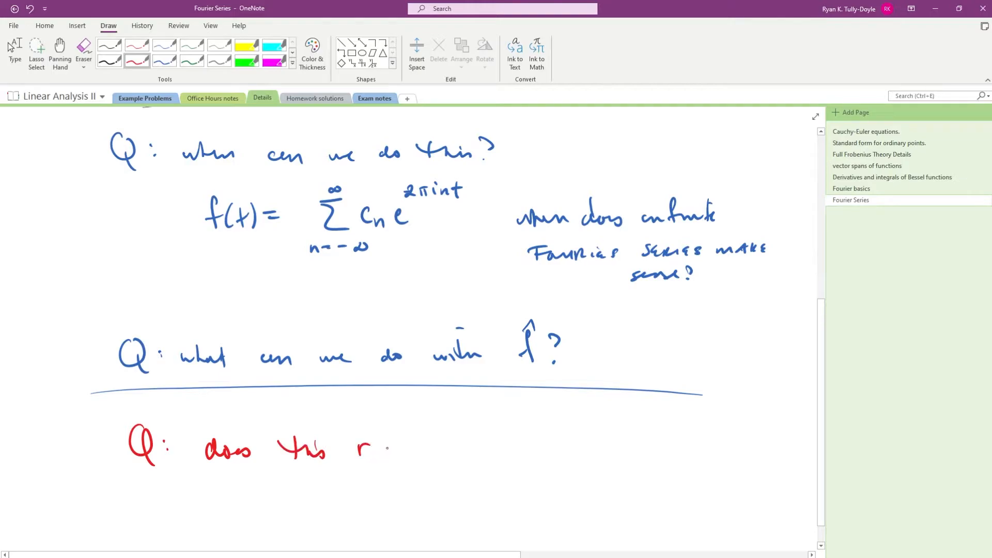
pyautogui.moveTo(361, 449); pyautogui.dragTo(436, 449)
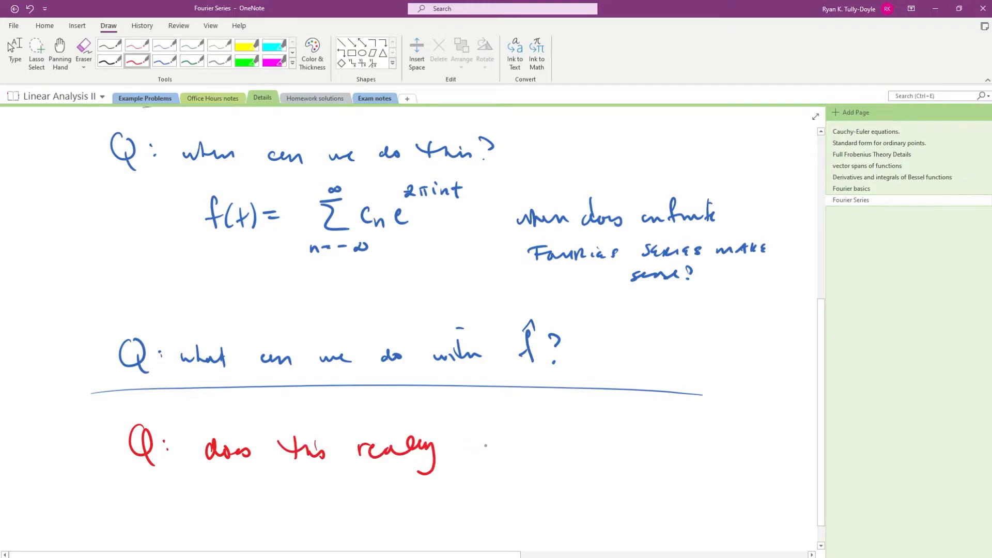
pyautogui.moveTo(465, 449); pyautogui.dragTo(535, 443)
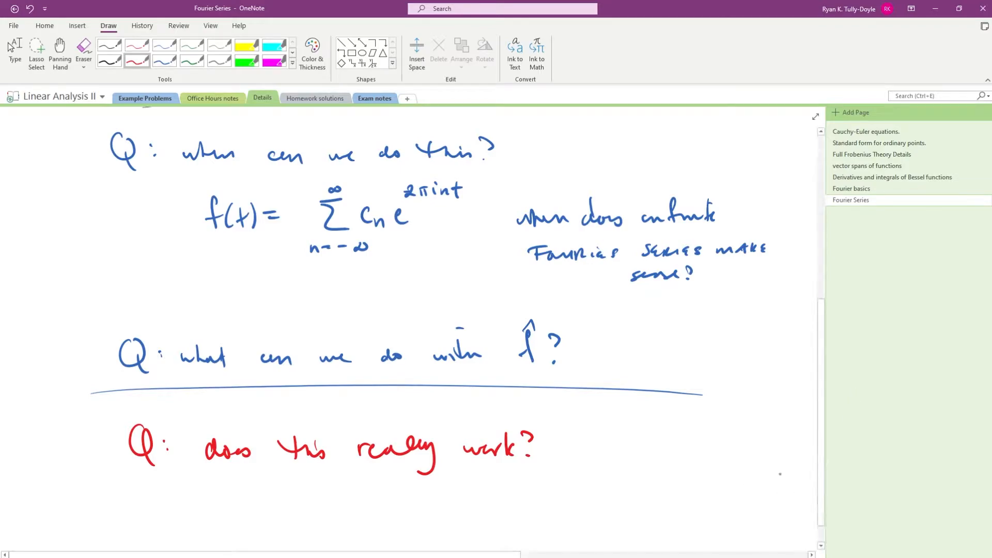
# Step: Handwrite the follow-up "Given some f, does the Fourier…" on the next line
pyautogui.scroll(-3)
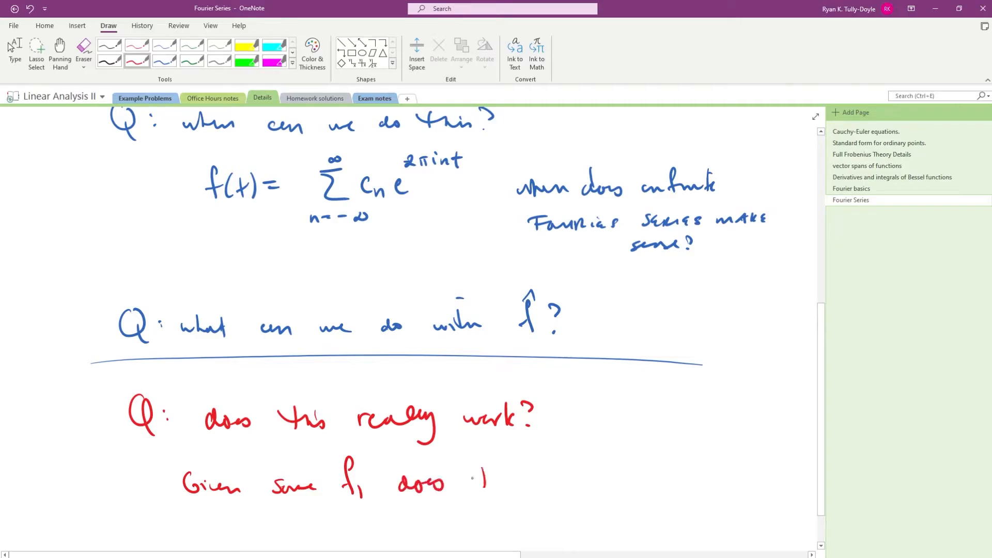
pyautogui.moveTo(468, 481); pyautogui.dragTo(569, 484)
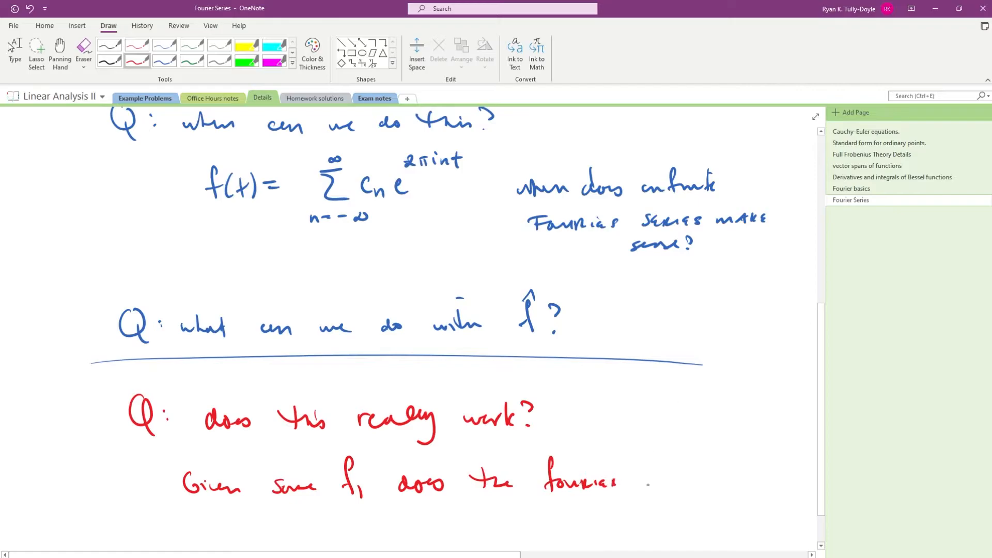
pyautogui.moveTo(642, 481); pyautogui.dragTo(702, 484)
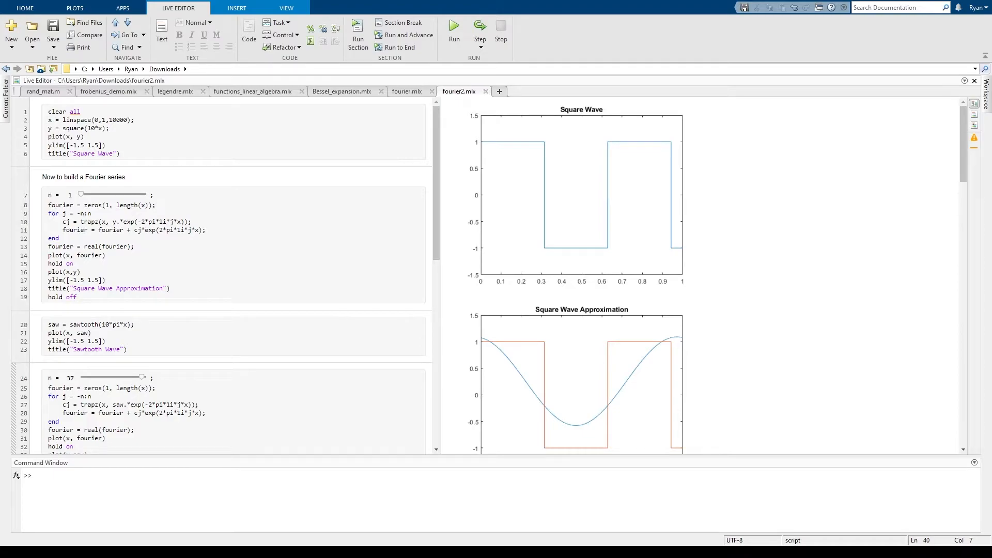
pyautogui.moveTo(934, 268)
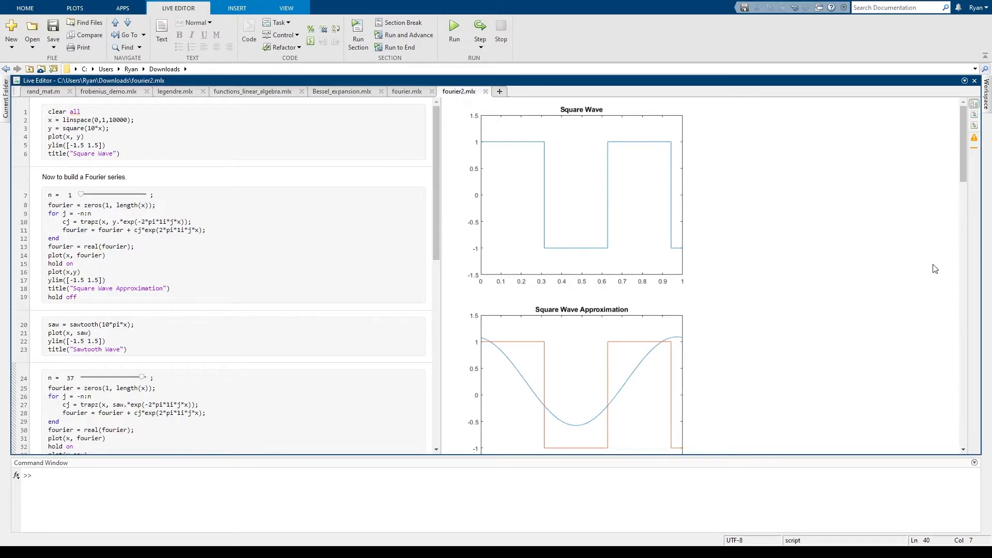
pyautogui.moveTo(604, 199)
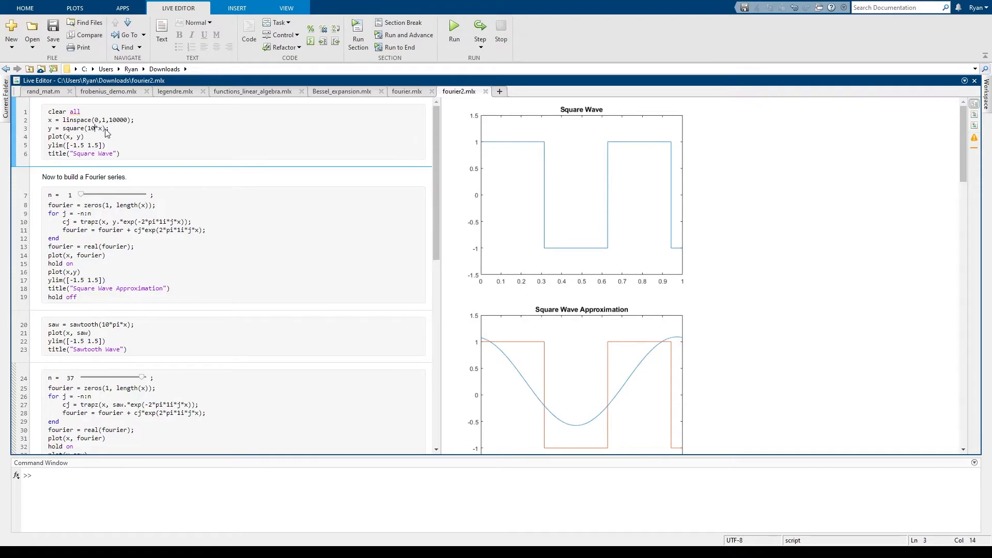
# Step: Change the square wave definition to square(10*pi*x) so the plot shows five periods
pyautogui.write('pi*')
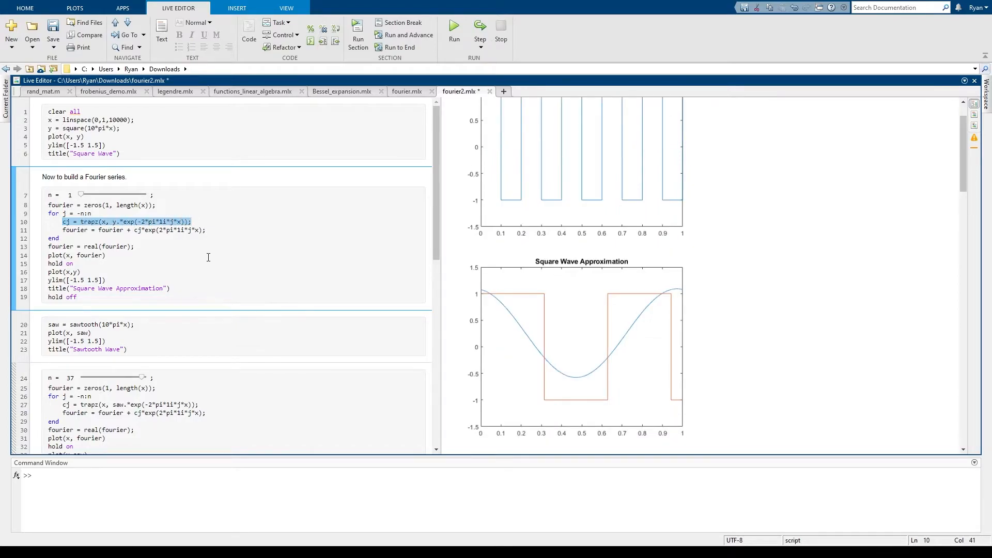
pyautogui.moveTo(110, 250)
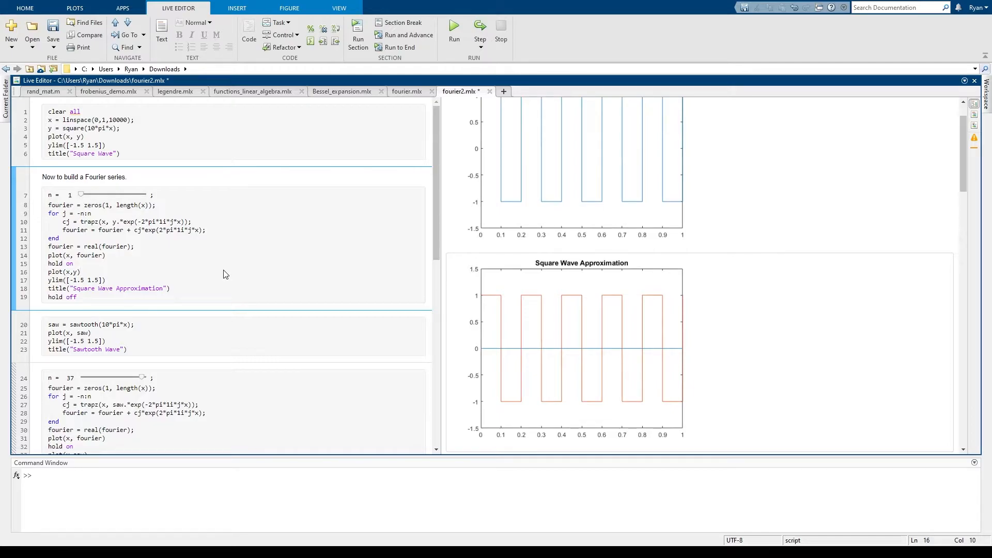
pyautogui.moveTo(221, 270)
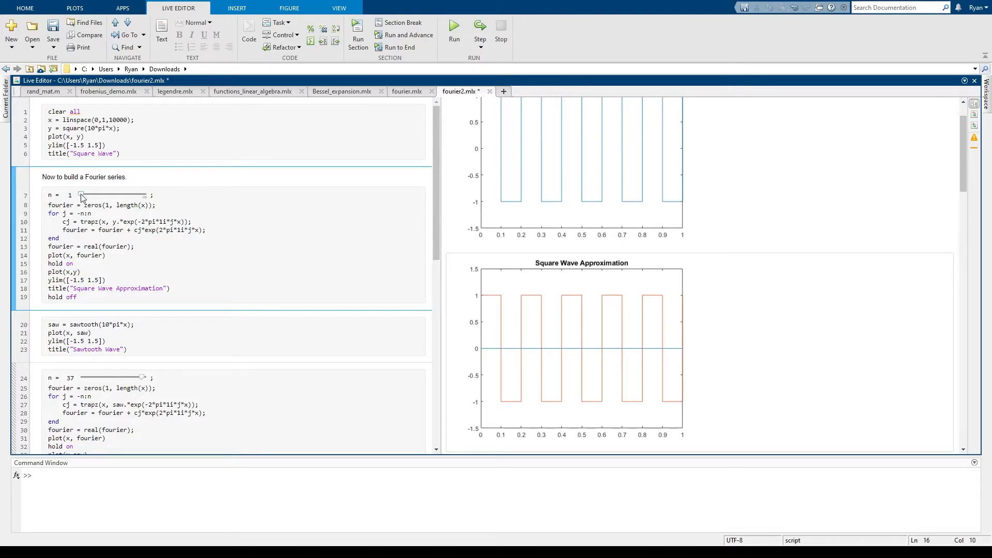
# Step: Drag the square wave n slider through 5, 11, 15, 27, 45, 57, 69 up to 80
pyautogui.moveTo(80, 194); pyautogui.dragTo(87, 194)
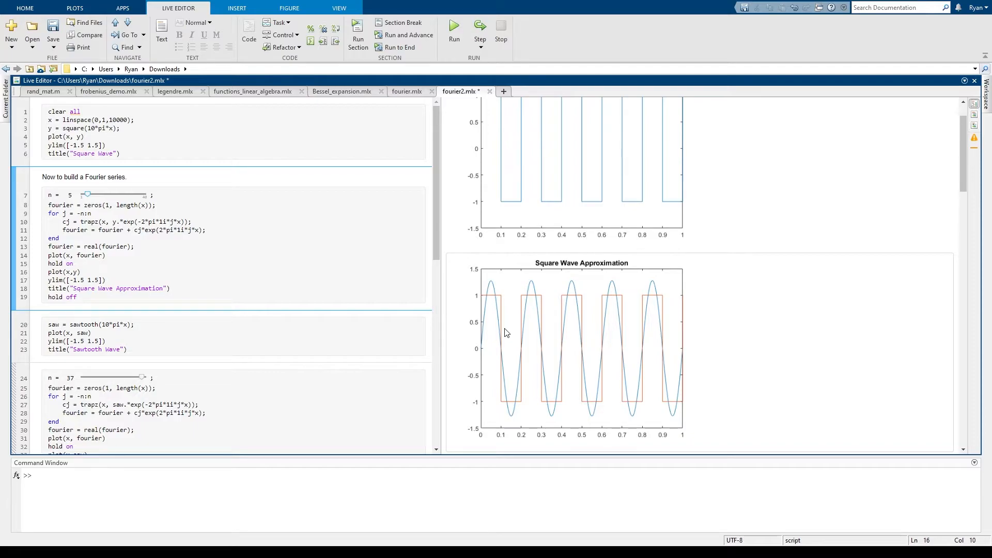
pyautogui.moveTo(87, 194); pyautogui.dragTo(103, 194)
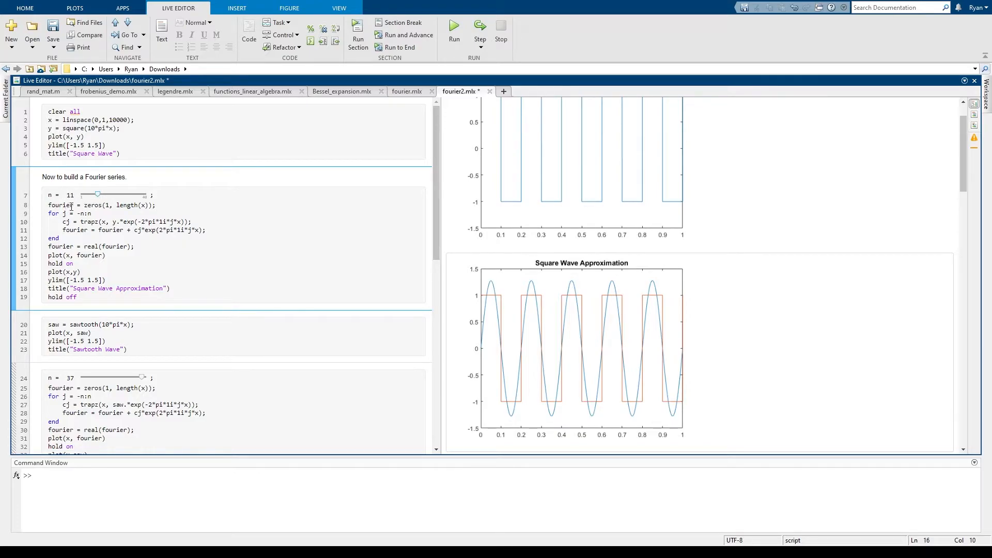
pyautogui.moveTo(98, 194); pyautogui.dragTo(105, 194)
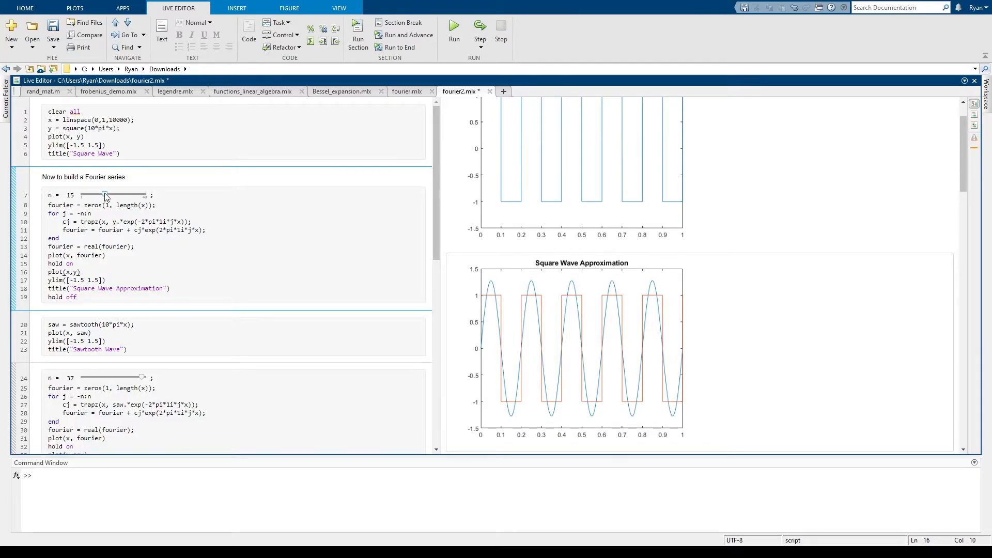
pyautogui.moveTo(104, 195); pyautogui.dragTo(125, 194)
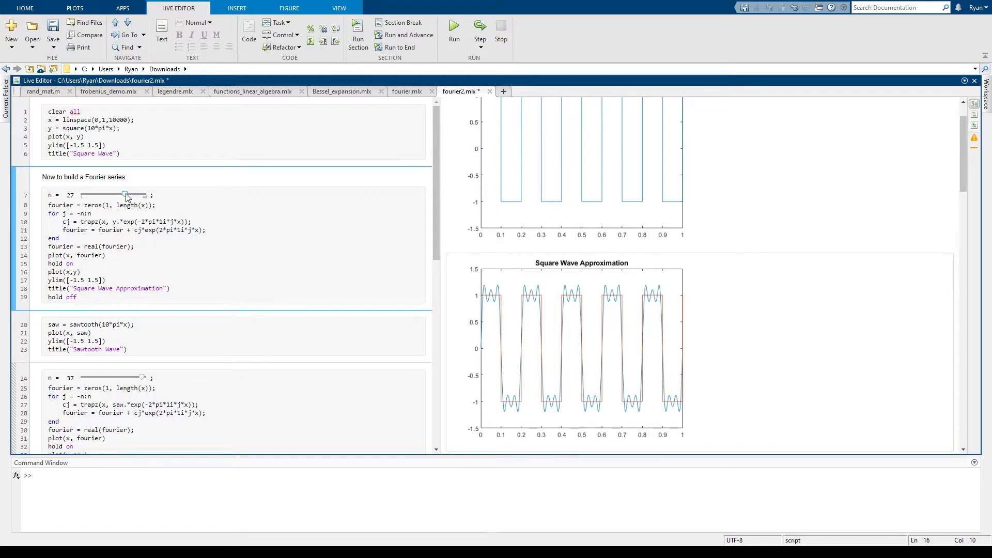
pyautogui.moveTo(123, 195); pyautogui.dragTo(118, 194)
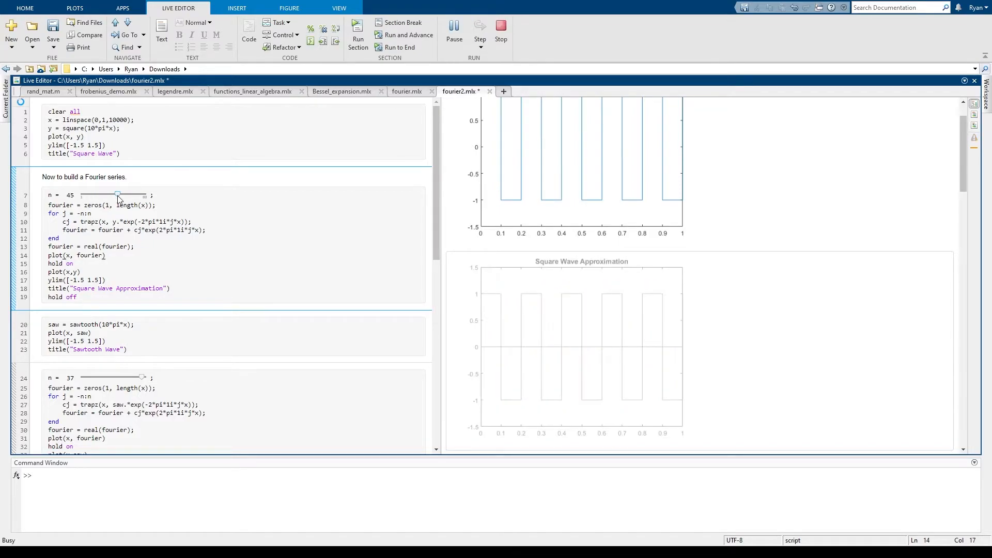
pyautogui.moveTo(118, 195); pyautogui.dragTo(127, 194)
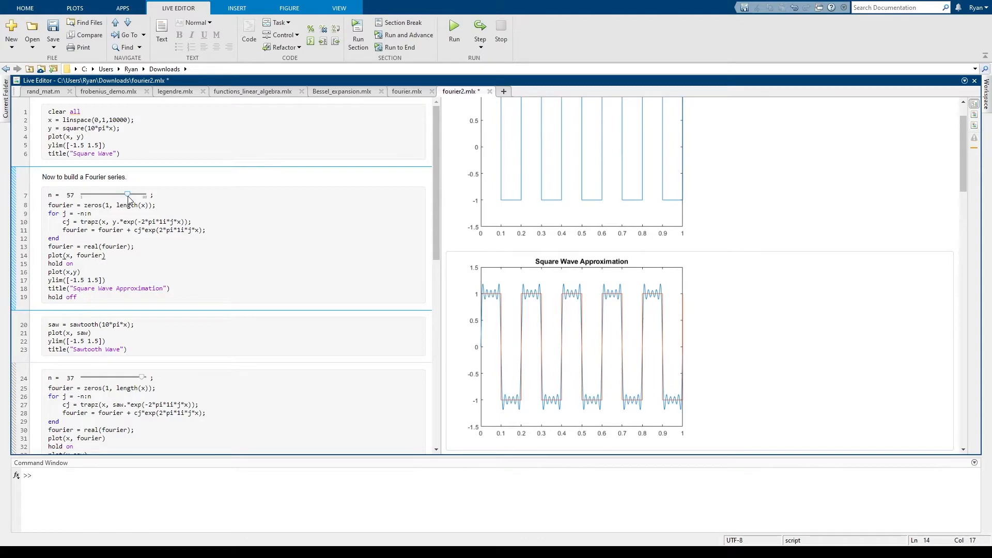
pyautogui.moveTo(127, 195); pyautogui.dragTo(138, 194)
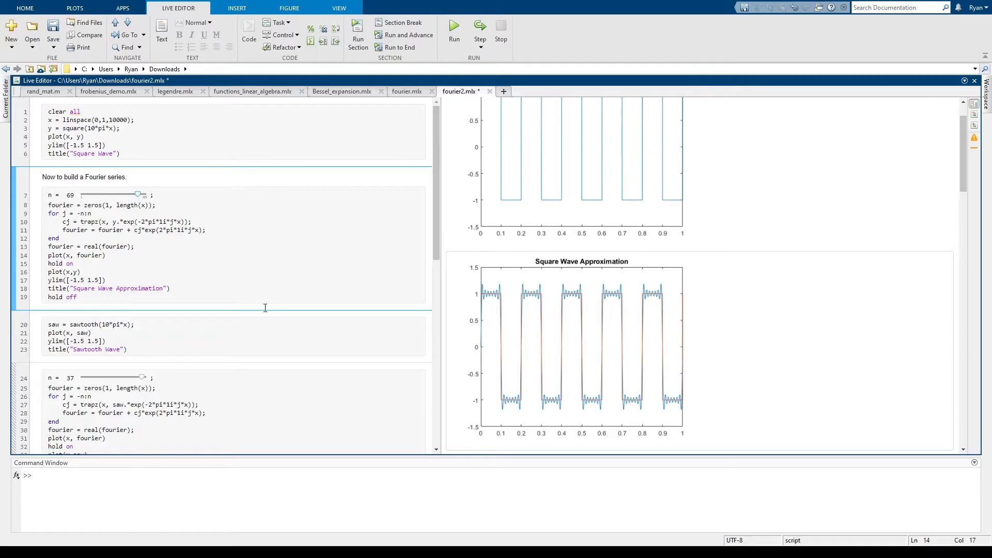
pyautogui.moveTo(504, 360)
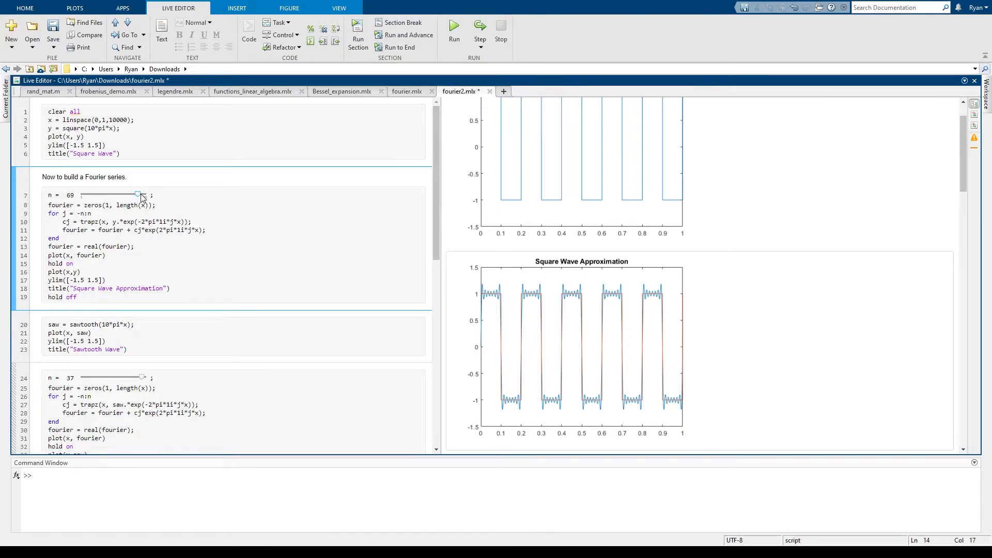
pyautogui.moveTo(138, 194); pyautogui.dragTo(144, 195)
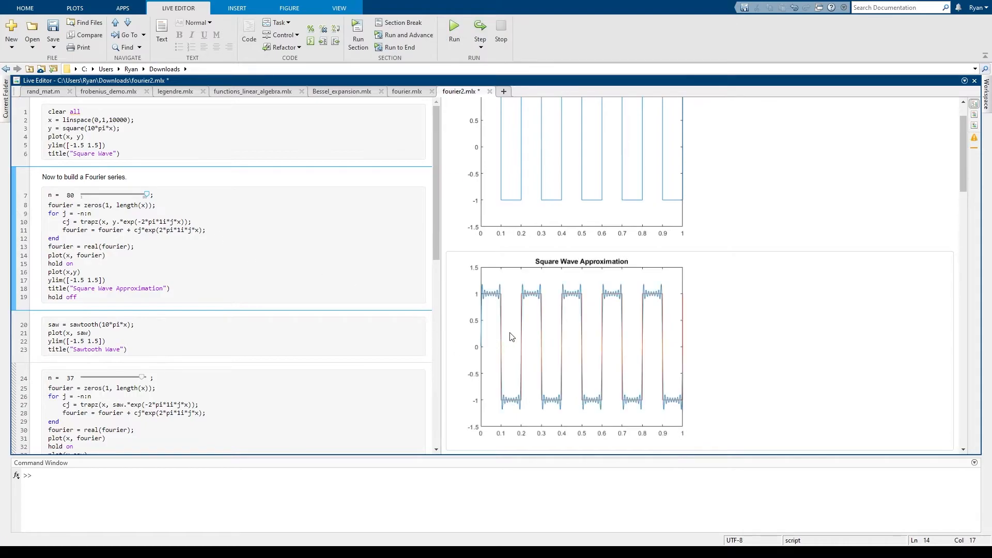
pyautogui.moveTo(557, 377)
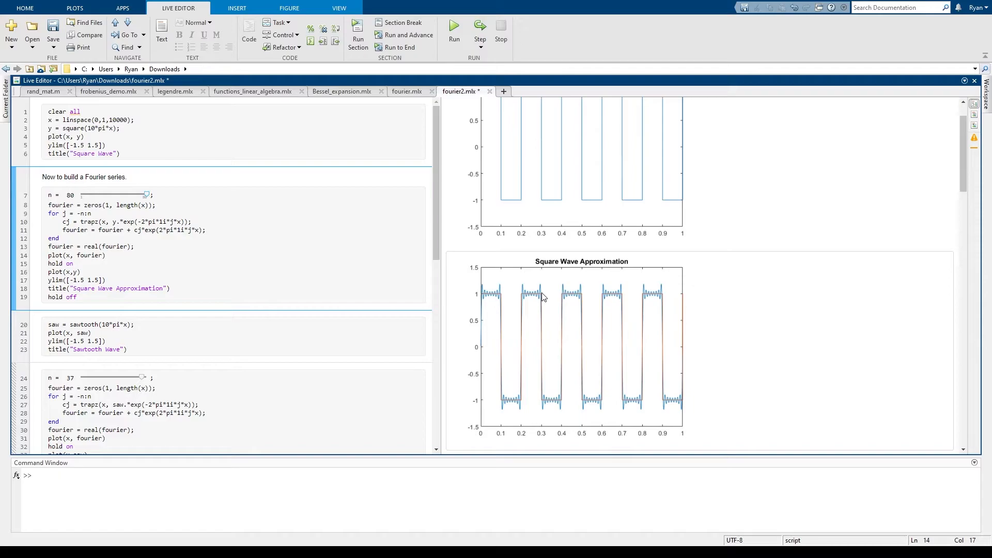
pyautogui.moveTo(286, 174)
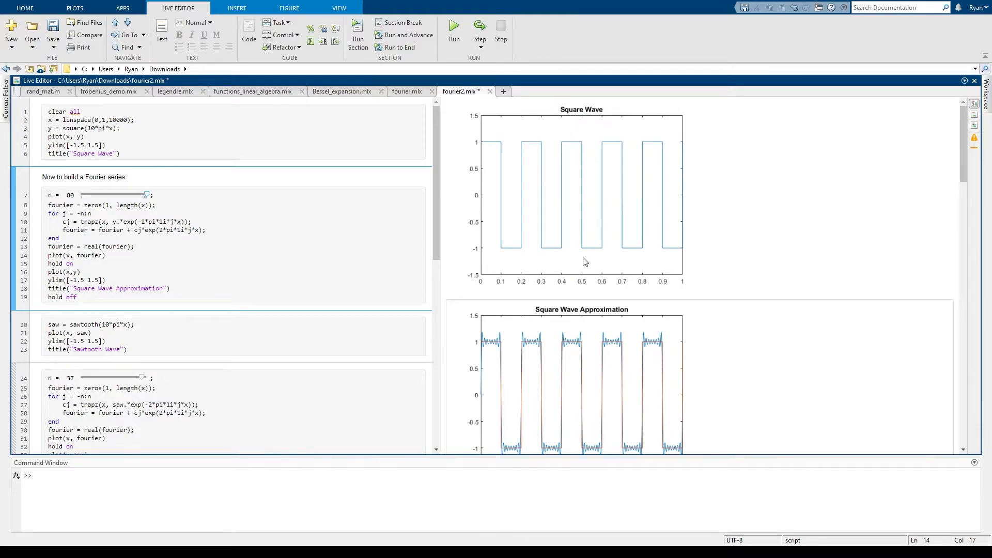
pyautogui.moveTo(530, 183)
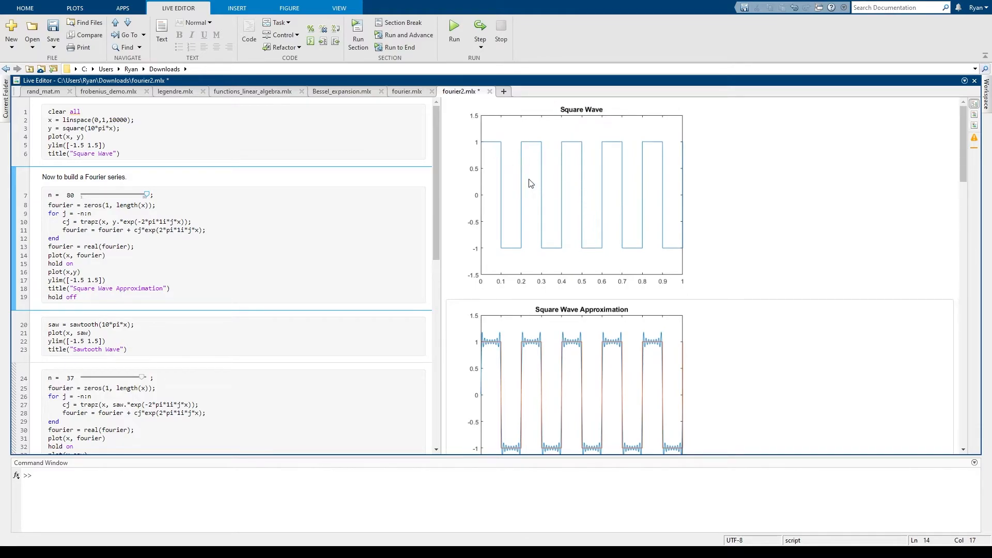
pyautogui.moveTo(569, 176)
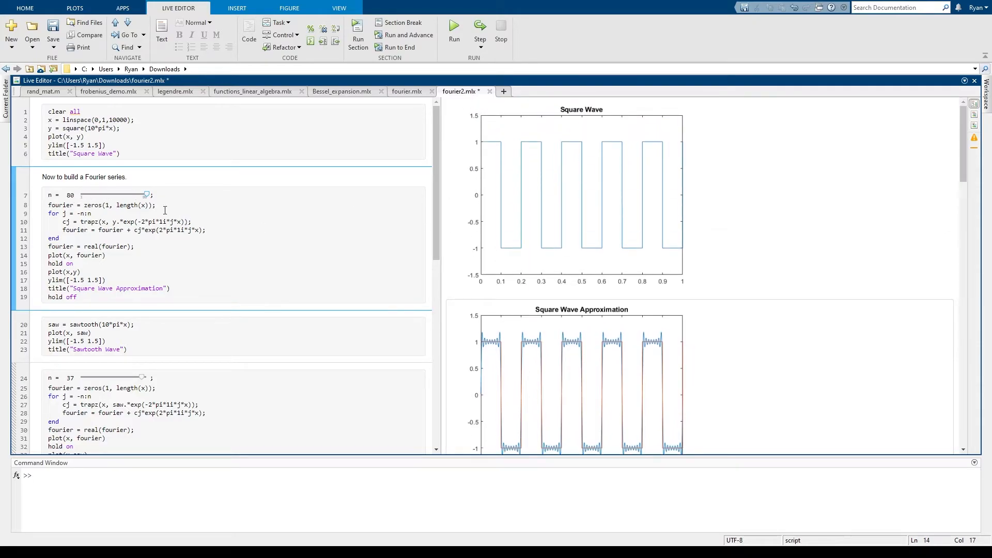
pyautogui.moveTo(253, 222)
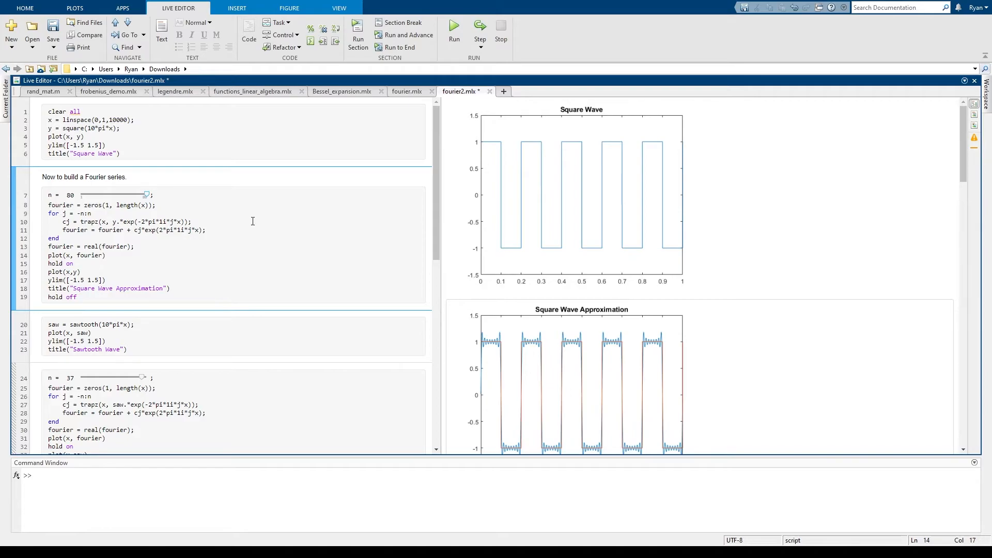
pyautogui.moveTo(563, 330)
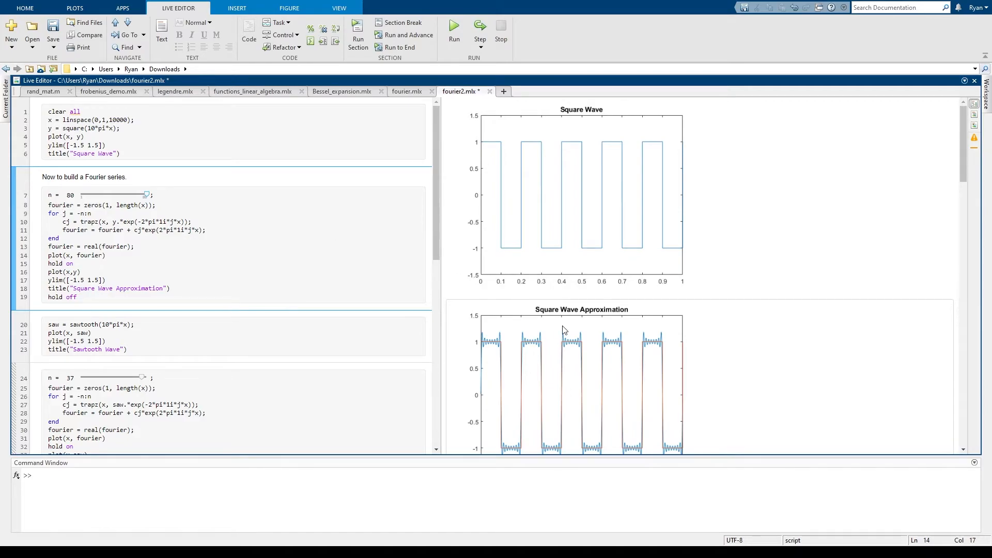
# Step: Scroll to the sawtooth approximation section and set its n slider to 1
pyautogui.scroll(-3)
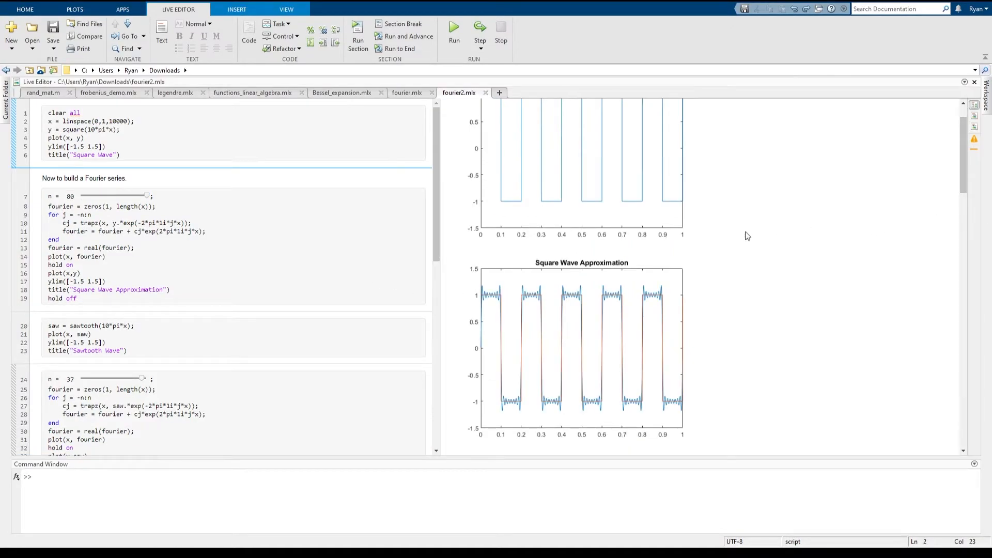
pyautogui.scroll(-3)
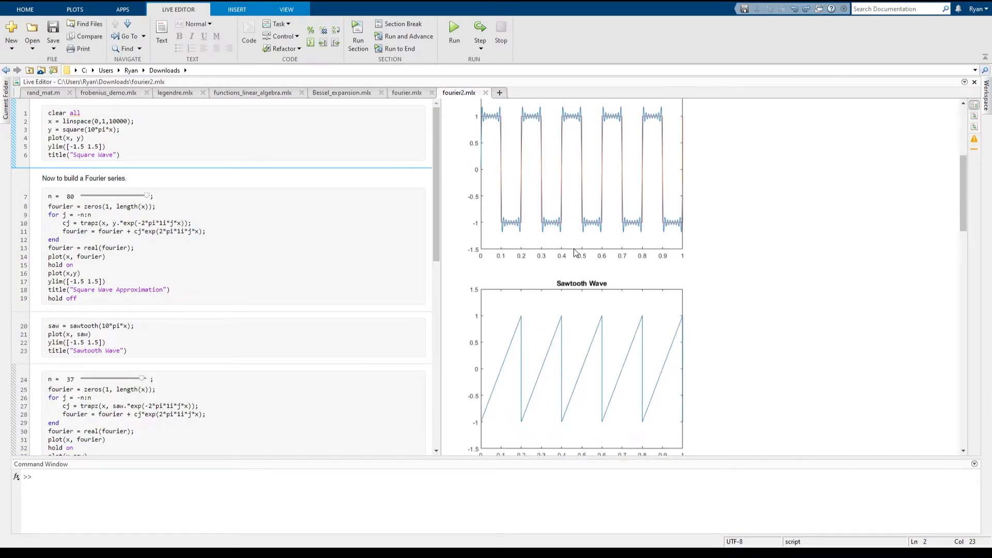
pyautogui.scroll(-3)
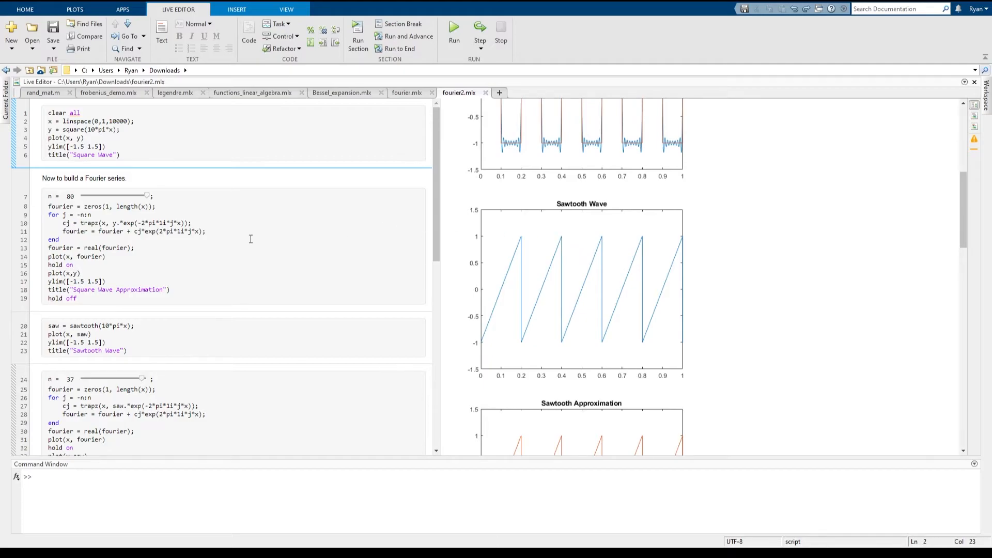
pyautogui.click(174, 335)
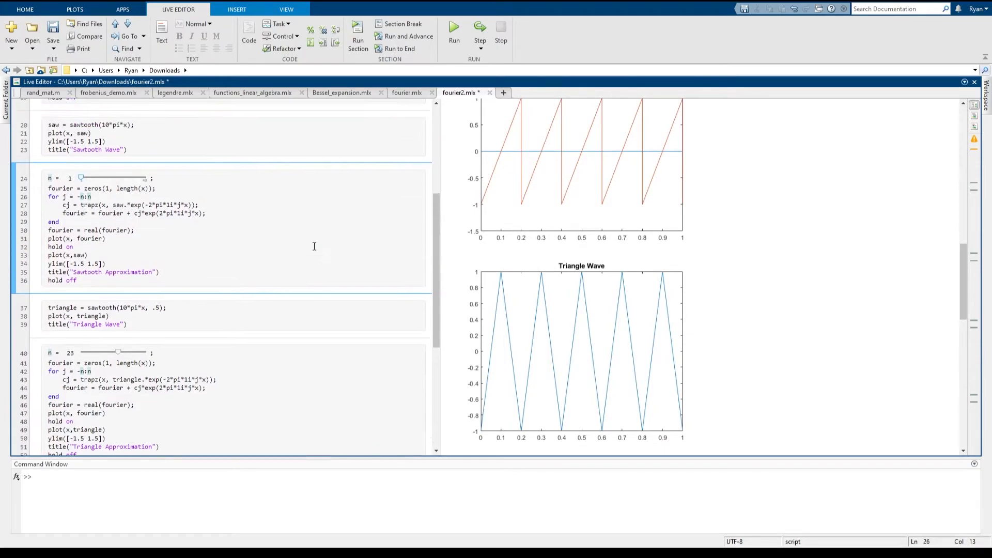
# Step: Drag the sawtooth n slider through 7, 11, 17, 21, 31 up to 35
pyautogui.scroll(-3)
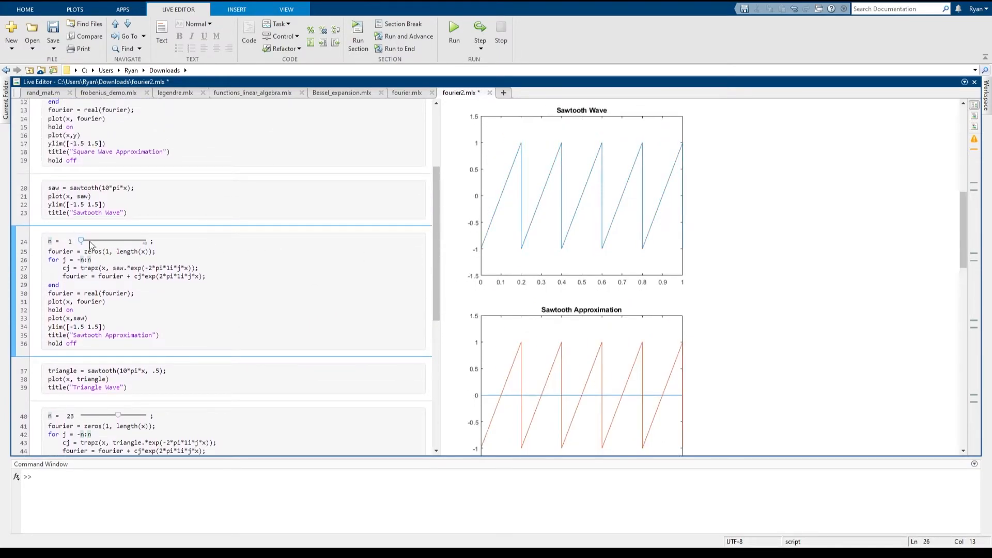
pyautogui.moveTo(81, 241); pyautogui.dragTo(92, 241)
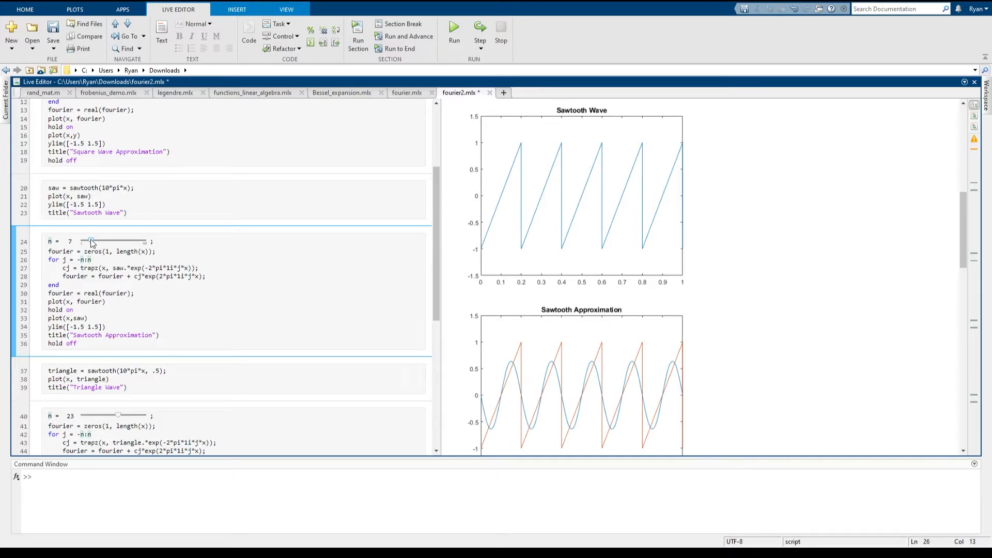
pyautogui.moveTo(91, 241); pyautogui.dragTo(98, 241)
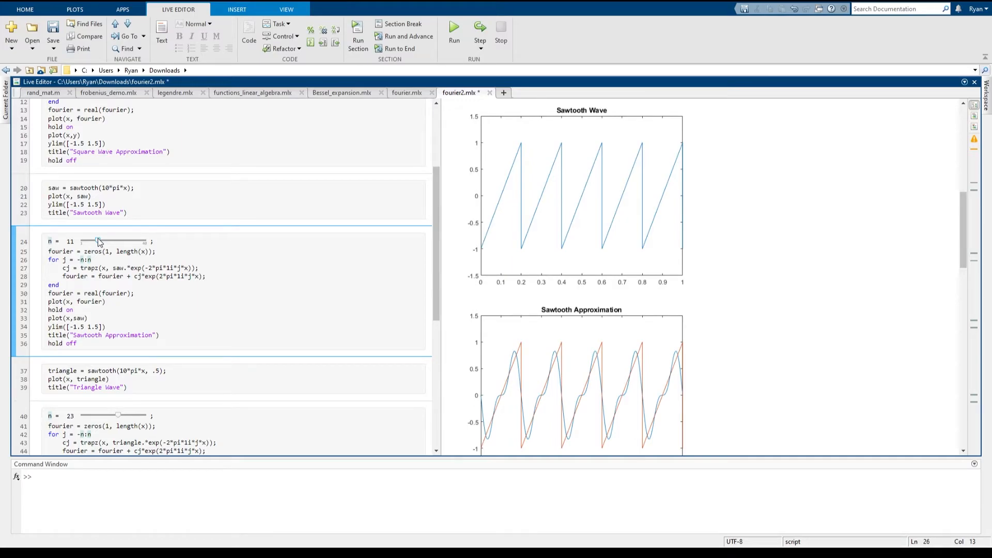
pyautogui.moveTo(99, 242); pyautogui.dragTo(109, 242)
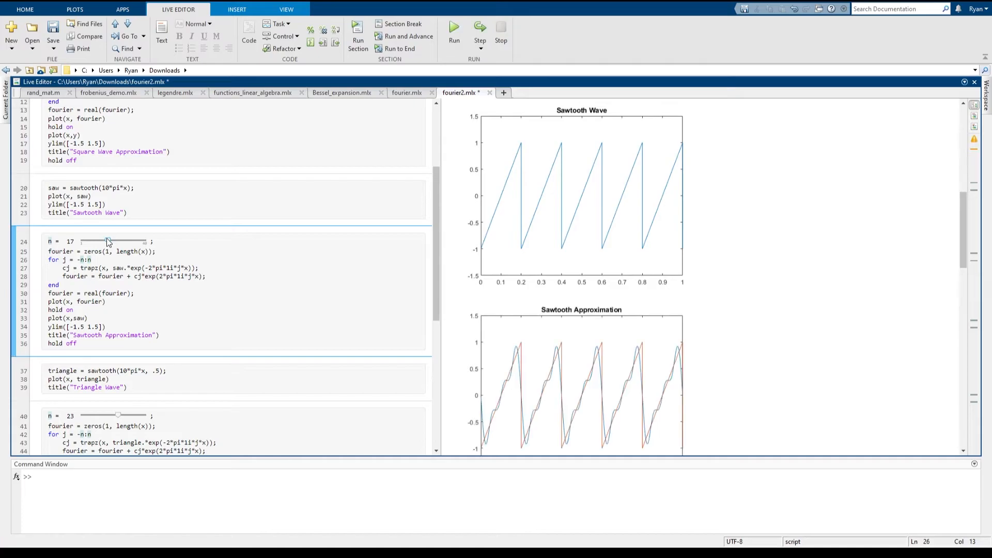
pyautogui.moveTo(109, 241); pyautogui.dragTo(117, 242)
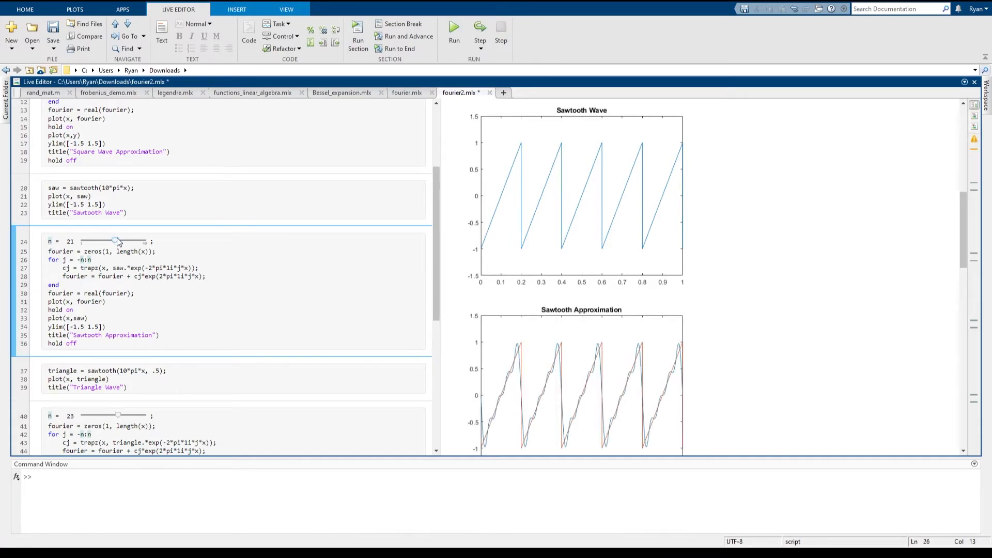
pyautogui.moveTo(115, 241); pyautogui.dragTo(133, 241)
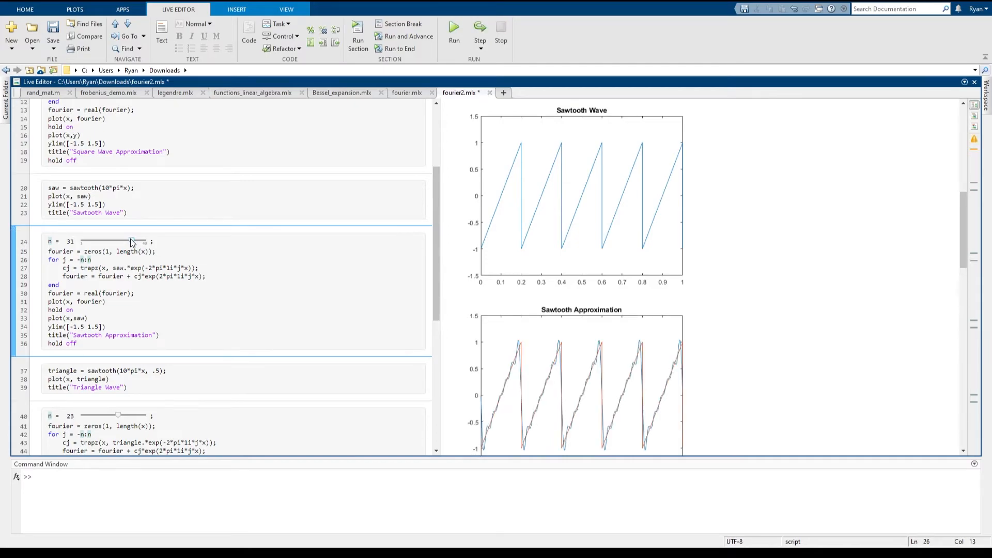
pyautogui.moveTo(129, 241); pyautogui.dragTo(141, 241)
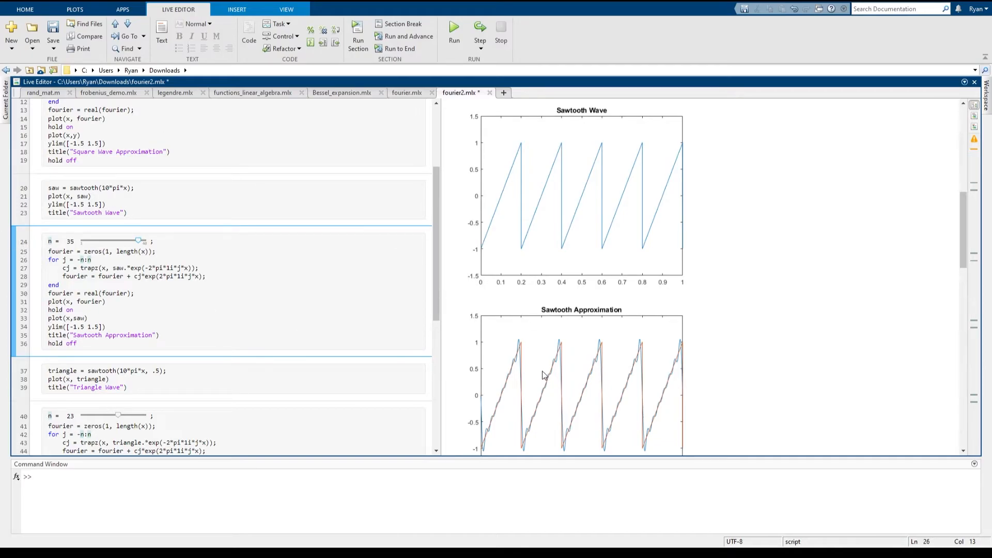
pyautogui.moveTo(523, 432)
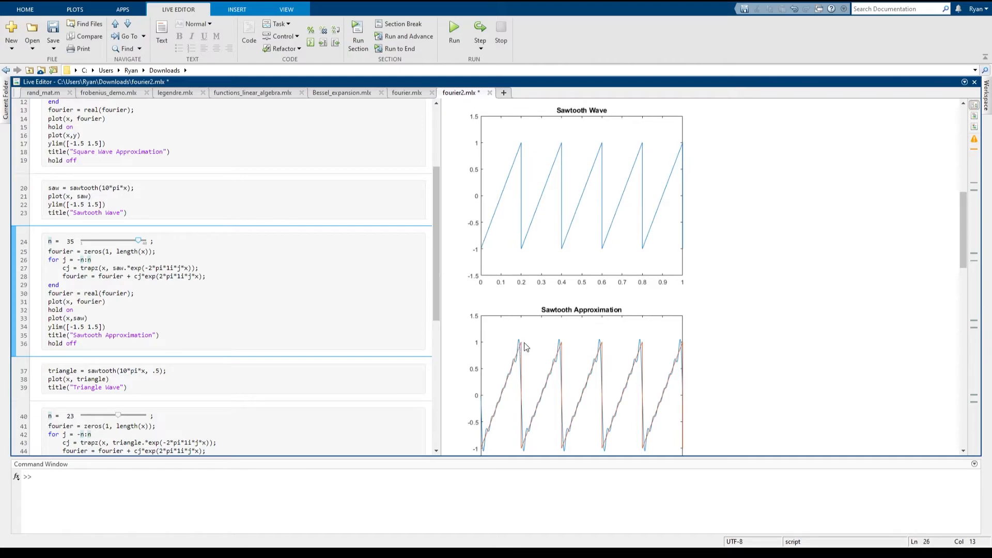
pyautogui.moveTo(611, 346)
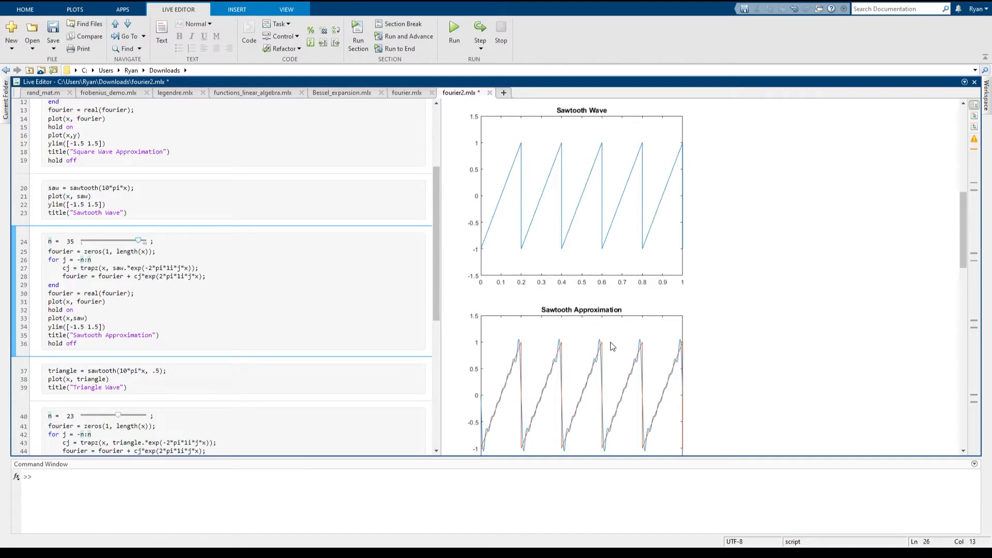
pyautogui.moveTo(518, 352)
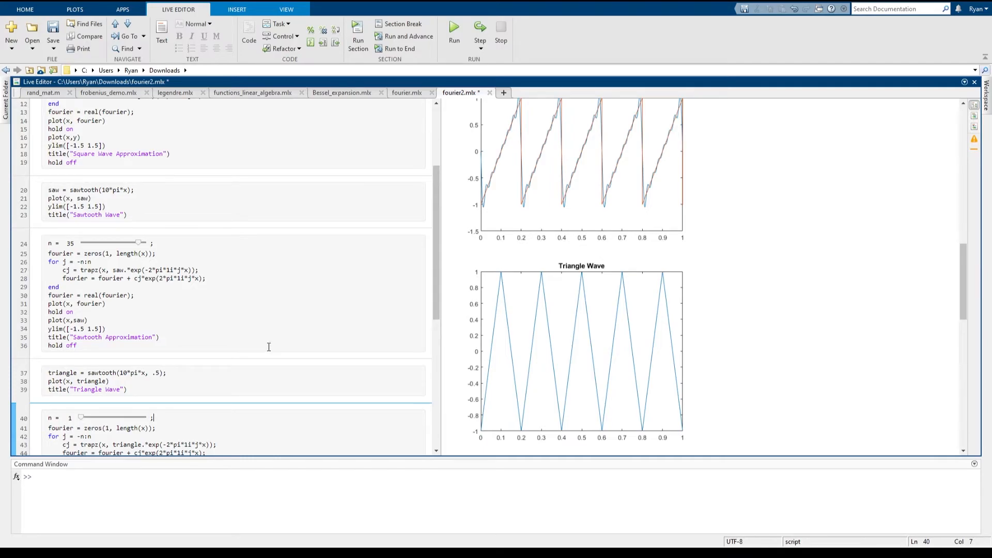
pyautogui.moveTo(343, 347)
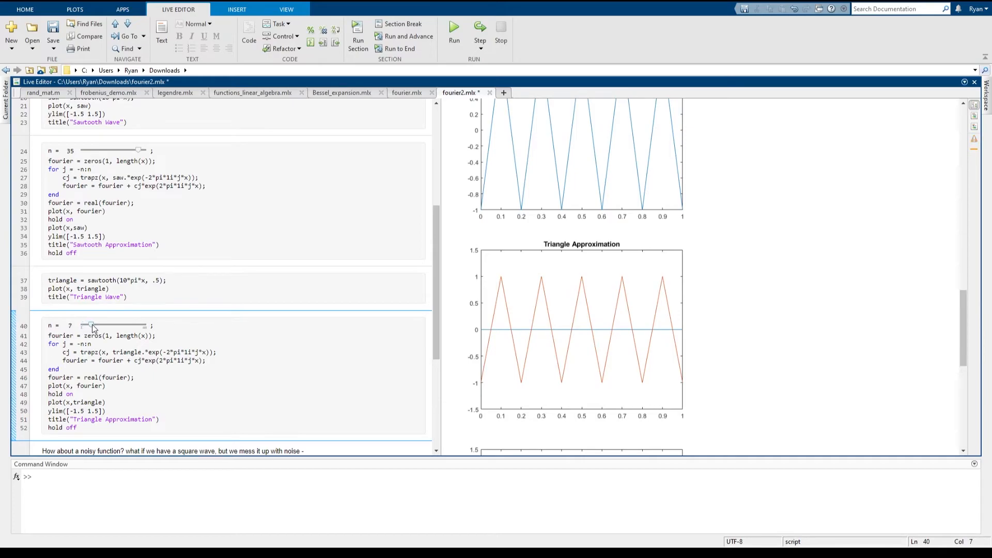
# Step: Drag the triangle n slider through 11 and 23 up to 33
pyautogui.scroll(-3)
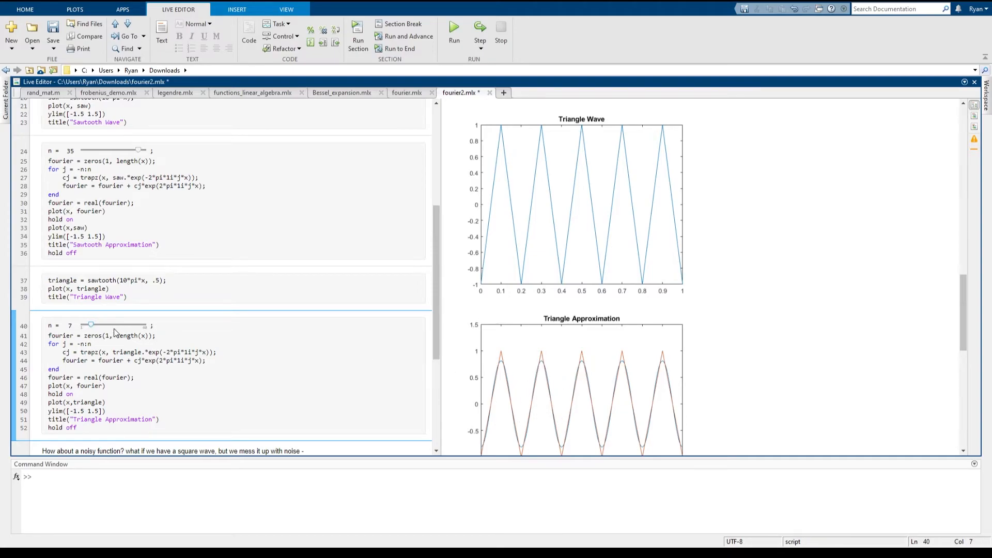
pyautogui.moveTo(90, 324); pyautogui.dragTo(98, 325)
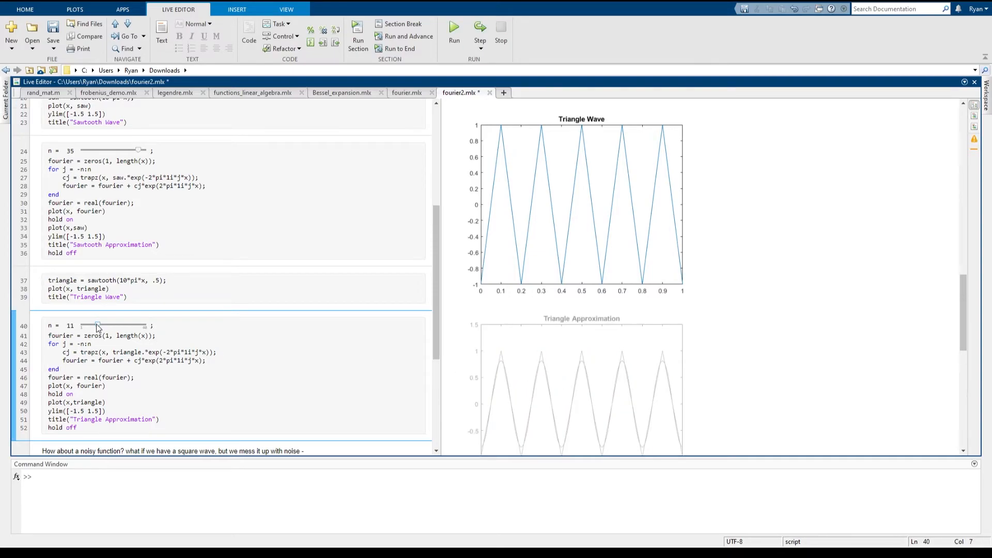
pyautogui.moveTo(98, 325); pyautogui.dragTo(117, 325)
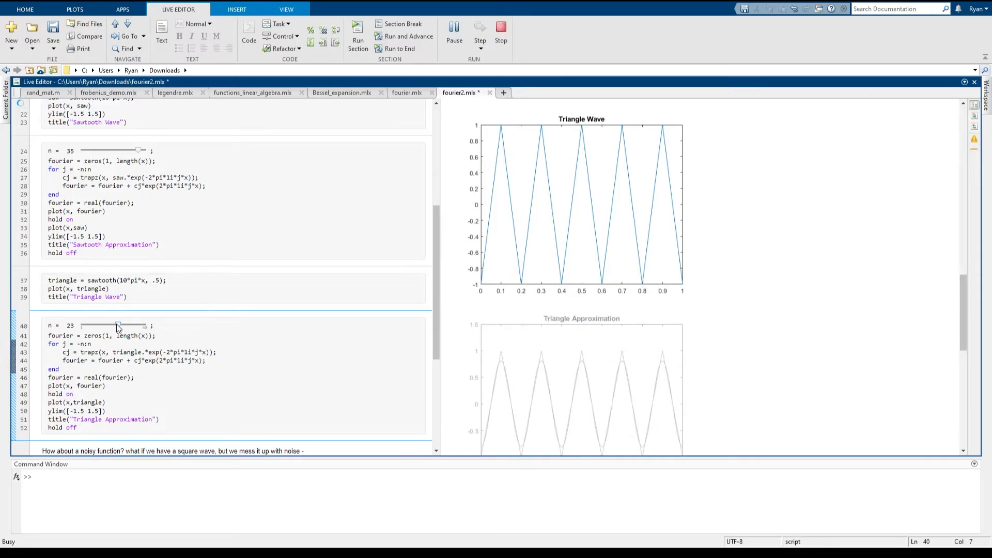
pyautogui.moveTo(118, 324); pyautogui.dragTo(135, 325)
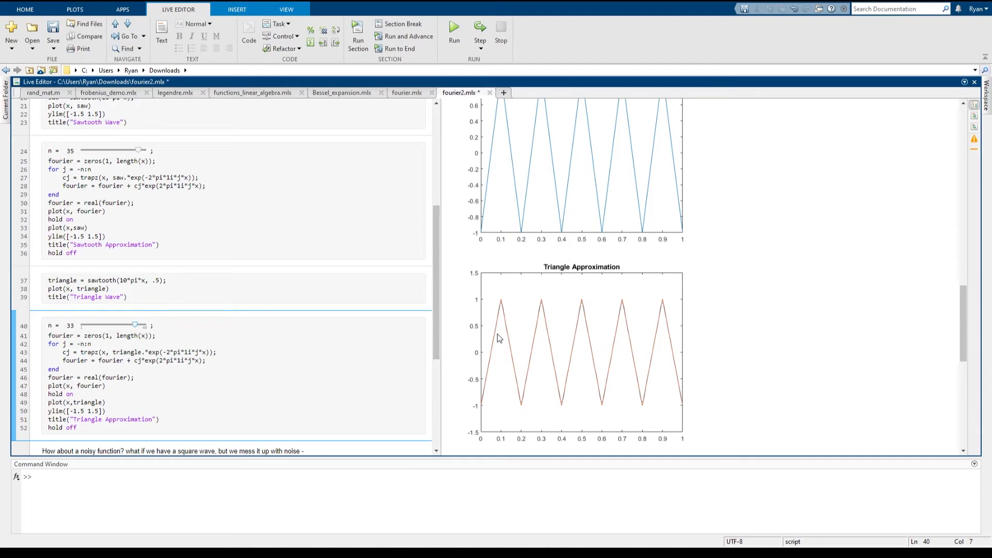
pyautogui.moveTo(487, 327)
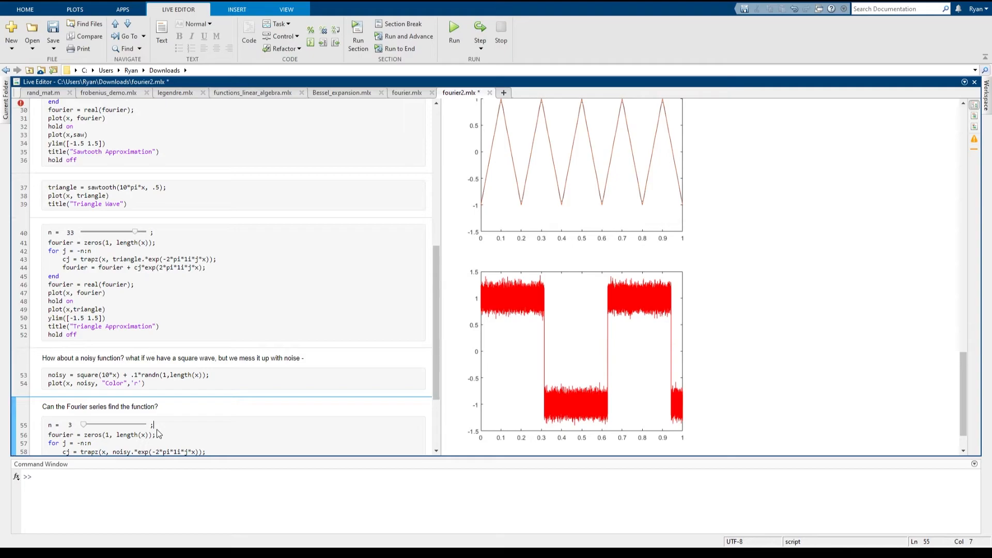
pyautogui.moveTo(524, 335)
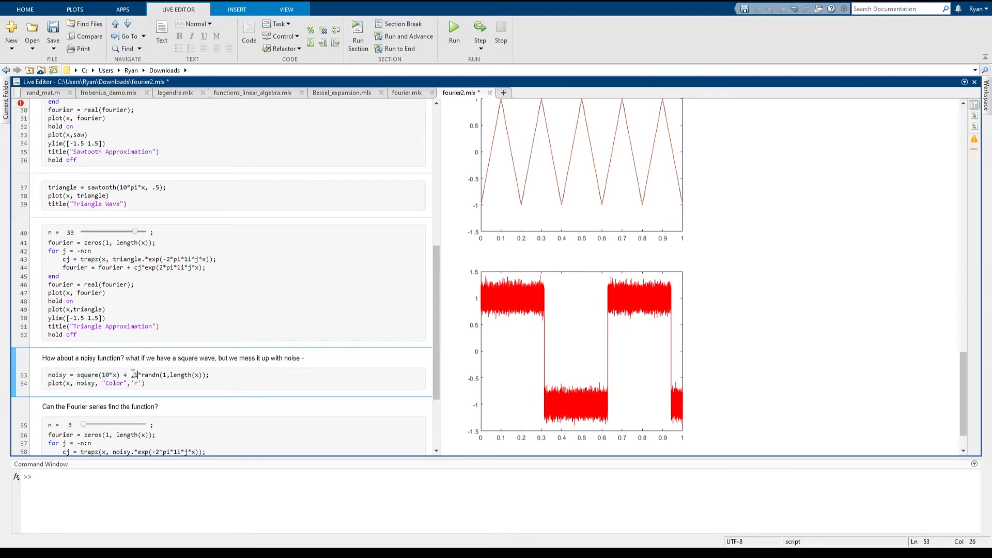
pyautogui.moveTo(131, 375); pyautogui.dragTo(206, 374)
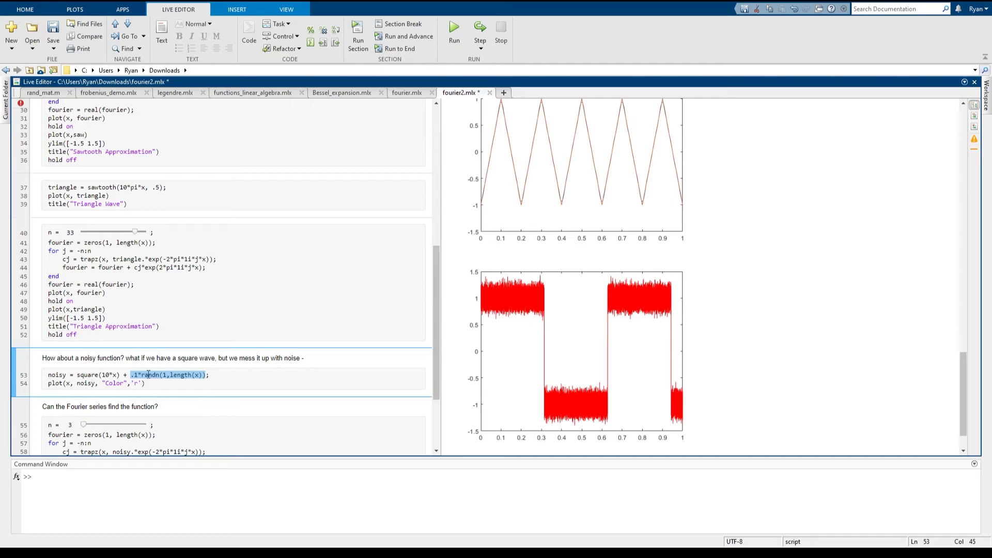
pyautogui.moveTo(508, 319)
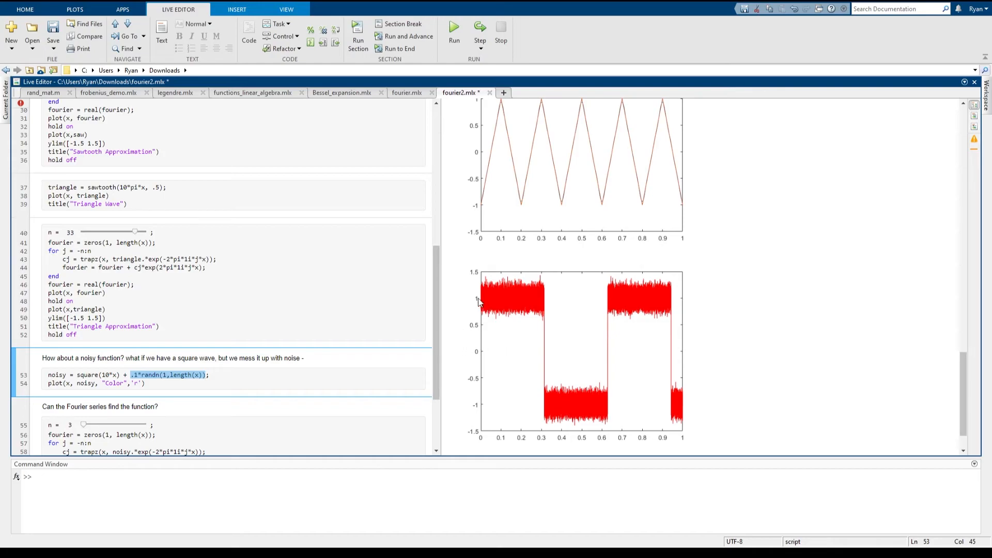
pyautogui.moveTo(533, 301)
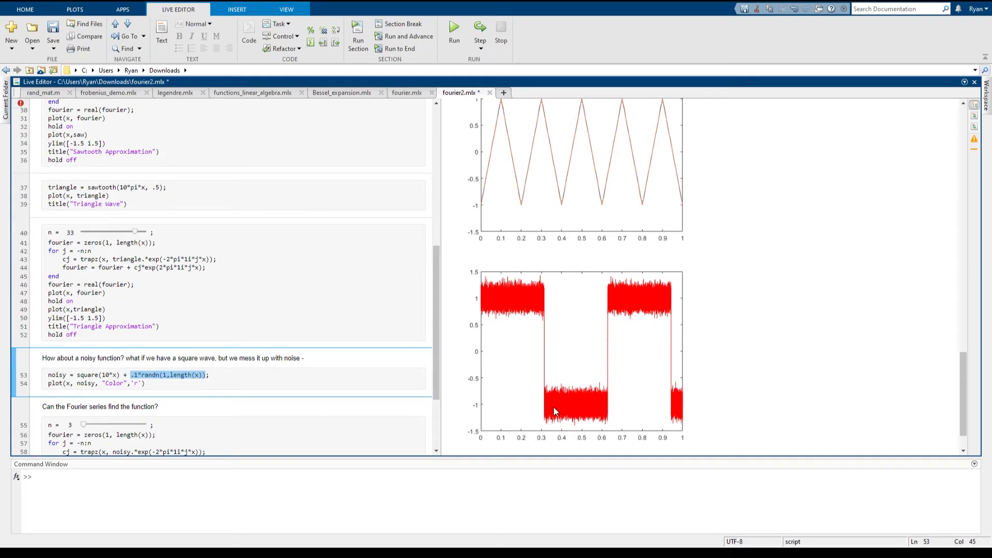
pyautogui.moveTo(590, 406)
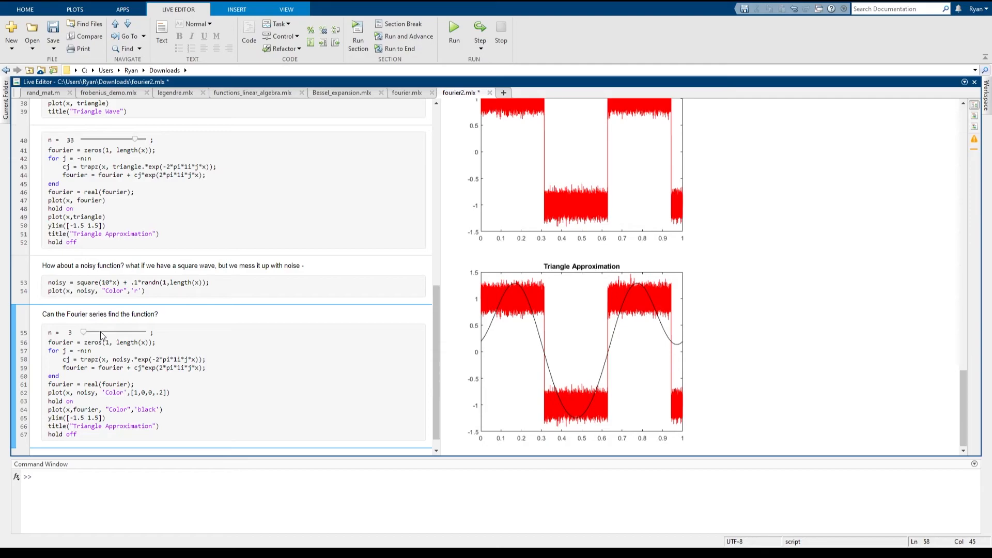
# Step: Slide the noisy square wave's n from 3 through 9, 17, 27 up to 33
pyautogui.moveTo(83, 332); pyautogui.dragTo(92, 332)
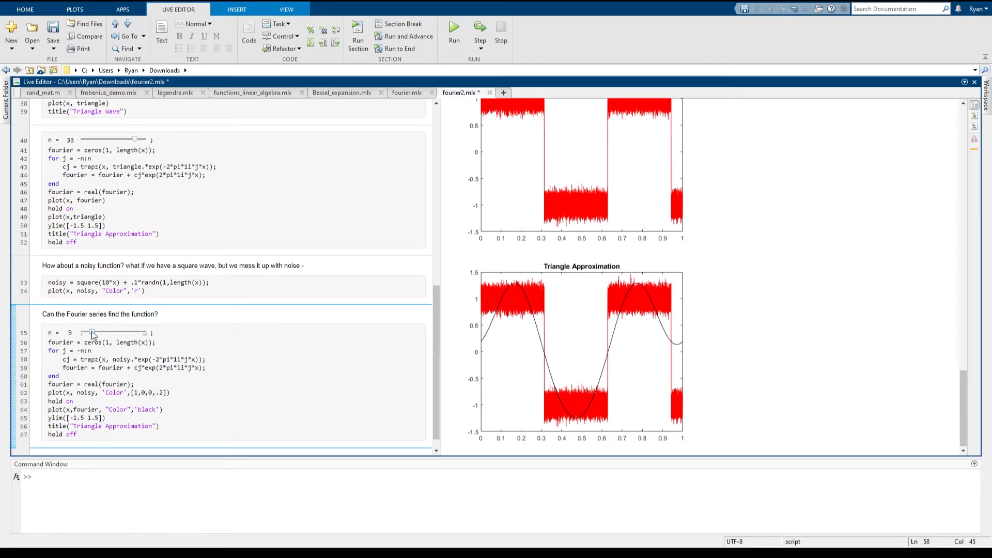
pyautogui.moveTo(92, 332); pyautogui.dragTo(101, 333)
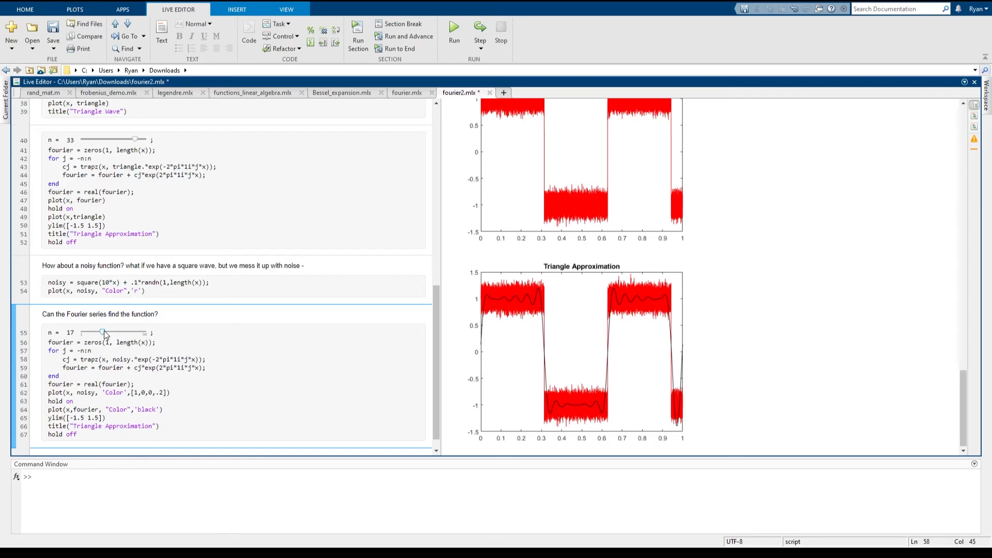
pyautogui.moveTo(101, 333); pyautogui.dragTo(116, 333)
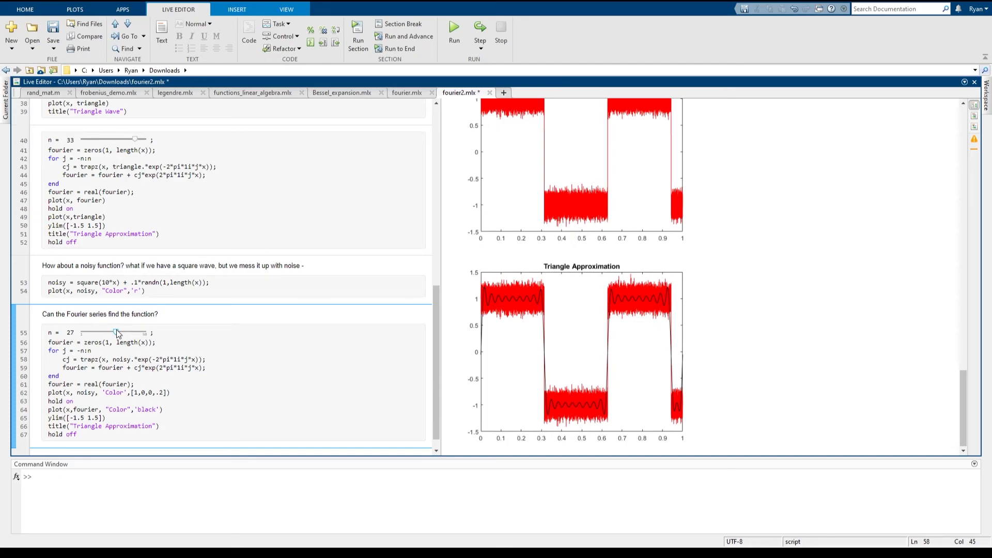
pyautogui.moveTo(116, 332); pyautogui.dragTo(124, 333)
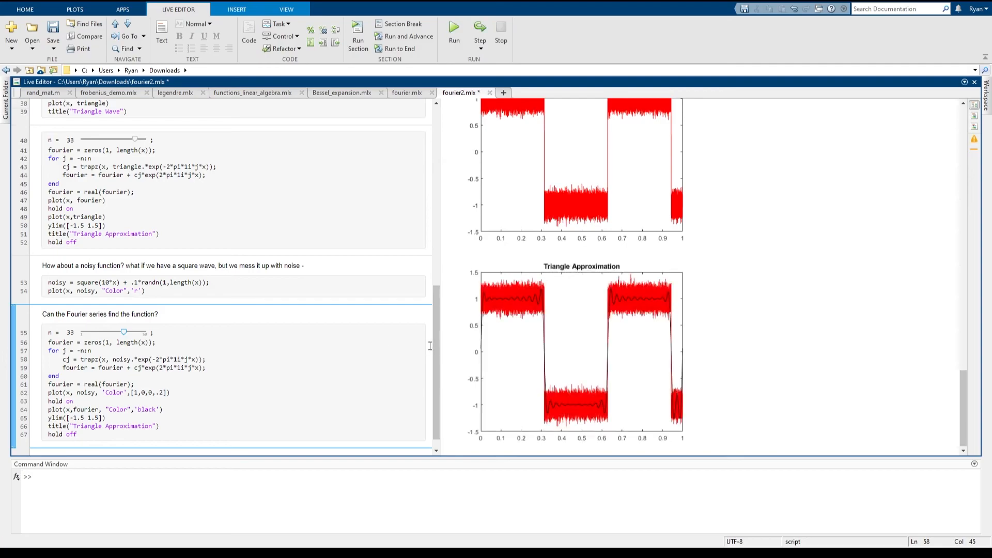